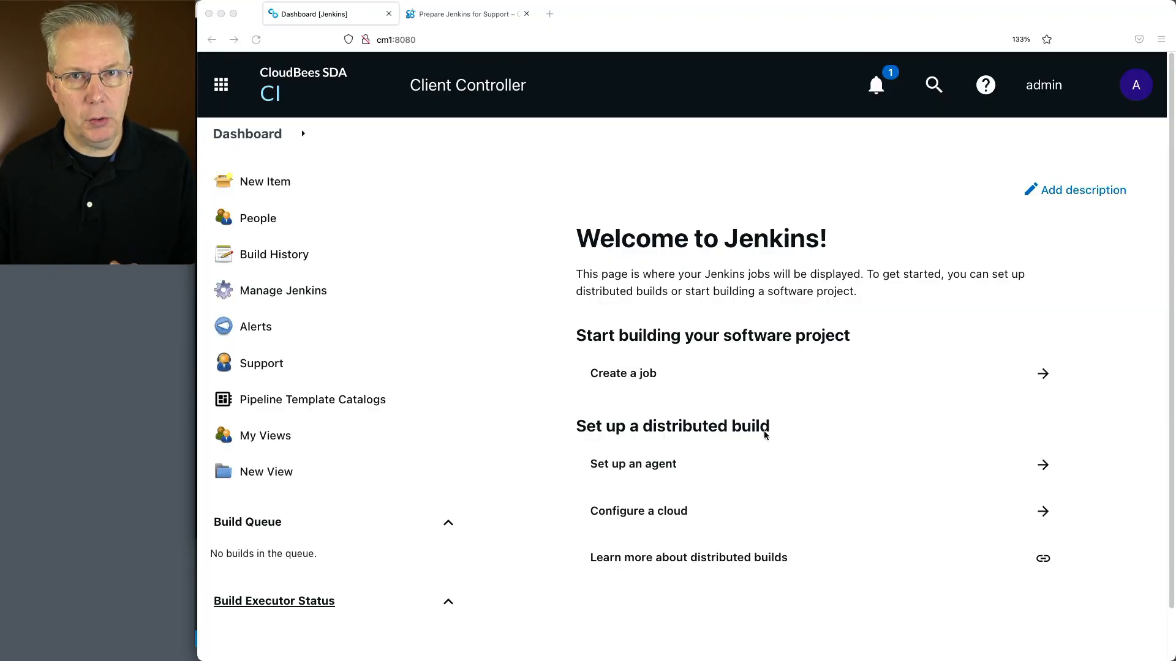
Go to Manage Jenkins from the sidebar and view the Java 8 support notice.
{"action": "scroll", "scroll_direction": "down", "scroll_amount": 3}
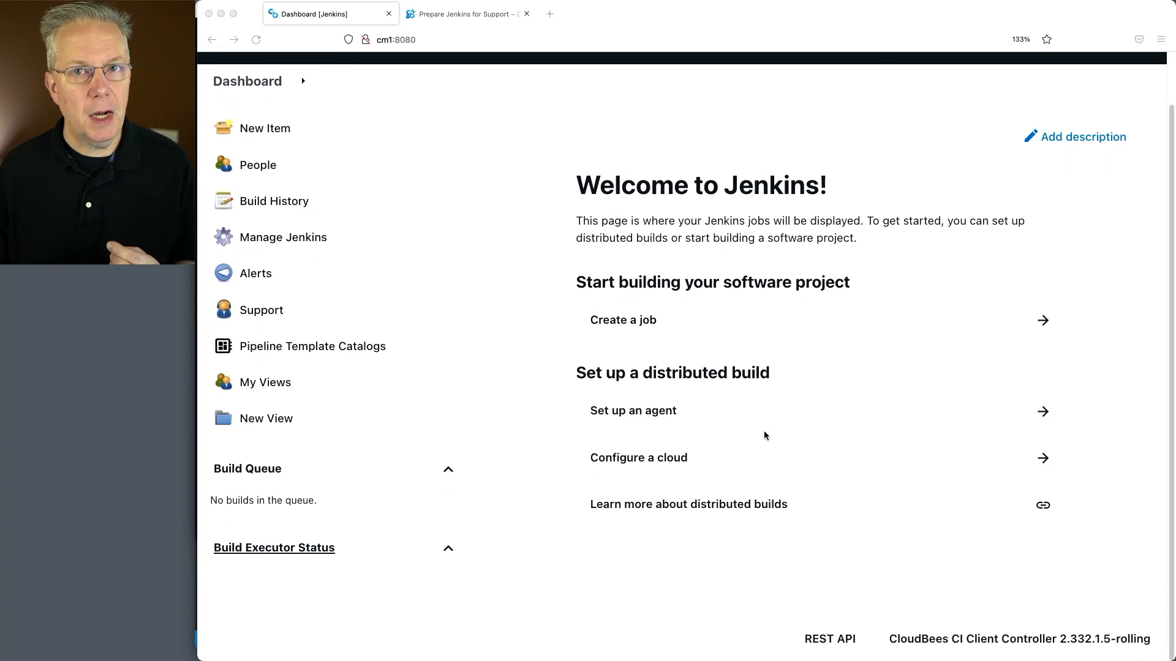
{"action": "mouse_move", "coordinate": [762, 434]}
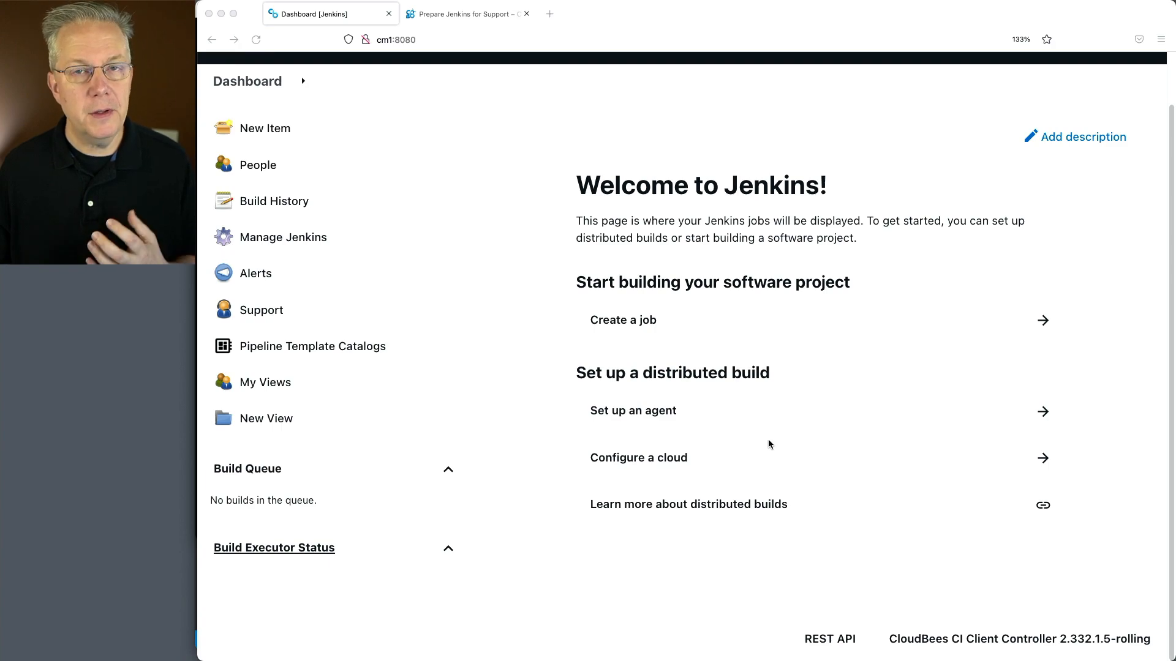
{"action": "mouse_move", "coordinate": [792, 454]}
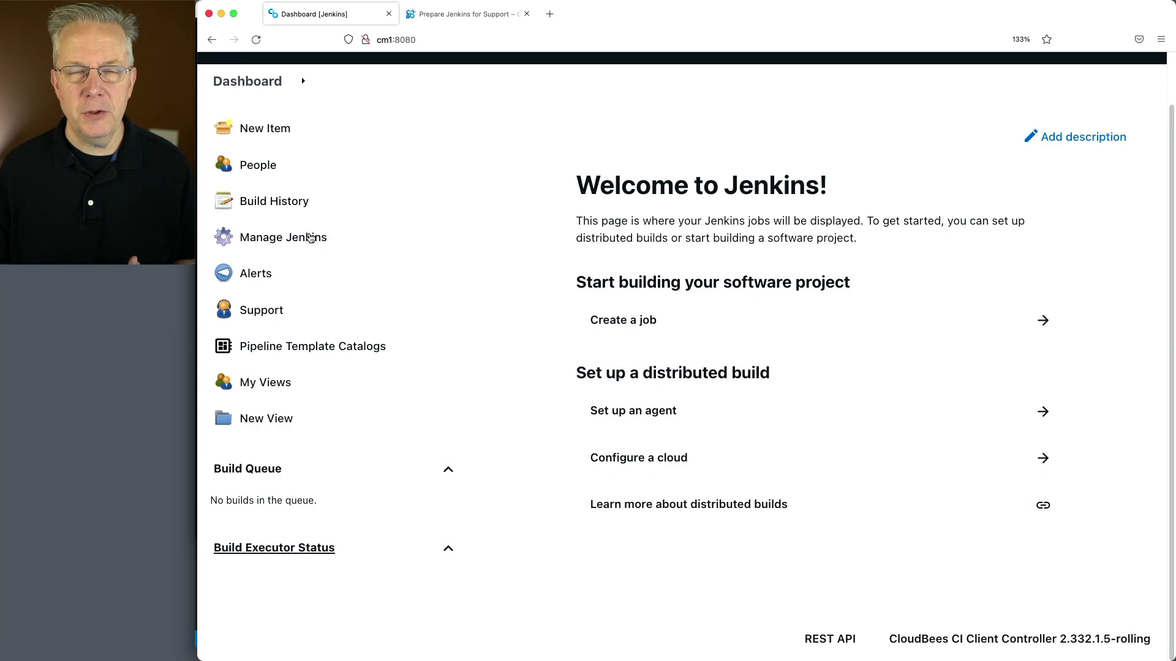
{"action": "mouse_move", "coordinate": [283, 237]}
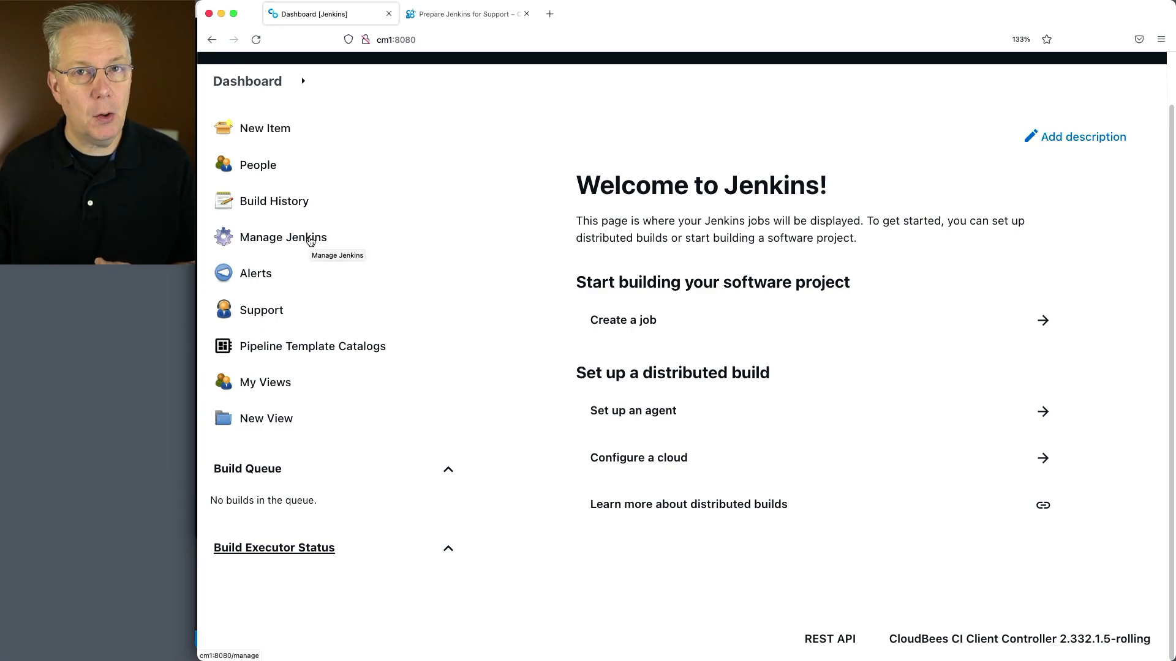
{"action": "left_click", "coordinate": [283, 237]}
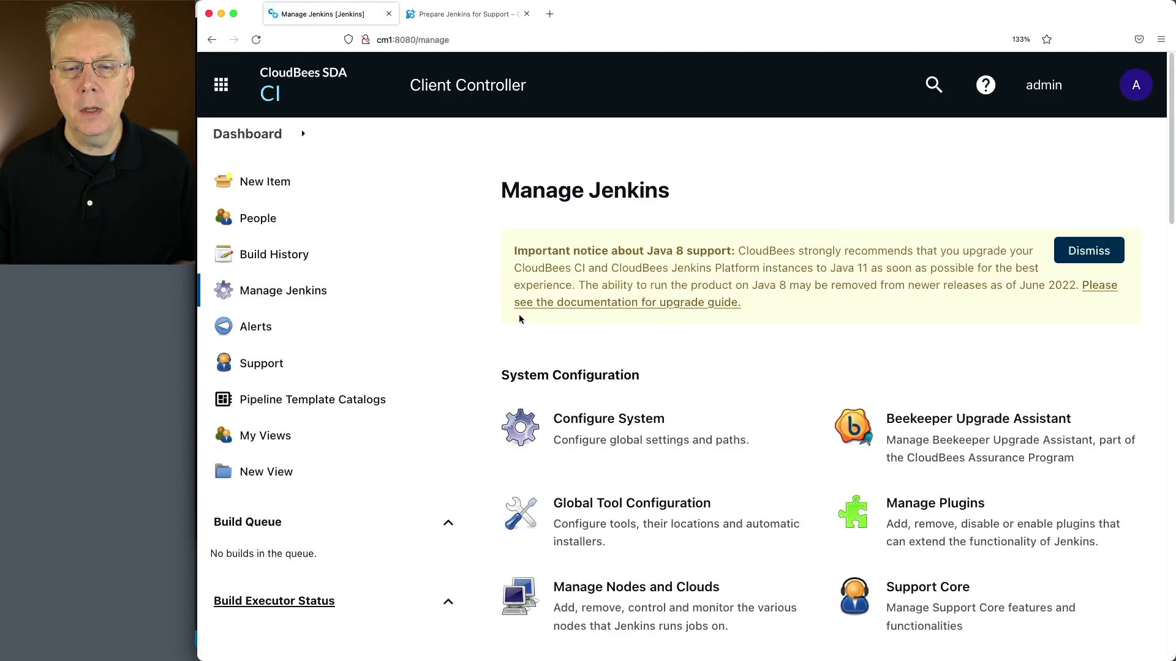
{"action": "mouse_move", "coordinate": [614, 310]}
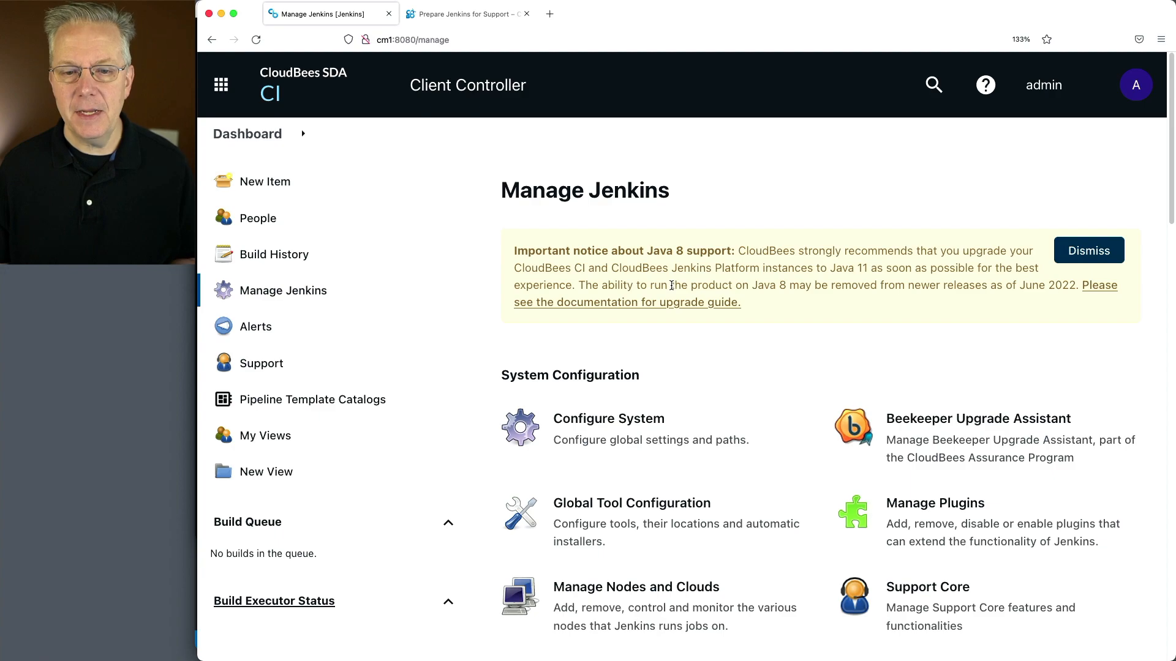
{"action": "mouse_move", "coordinate": [667, 286]}
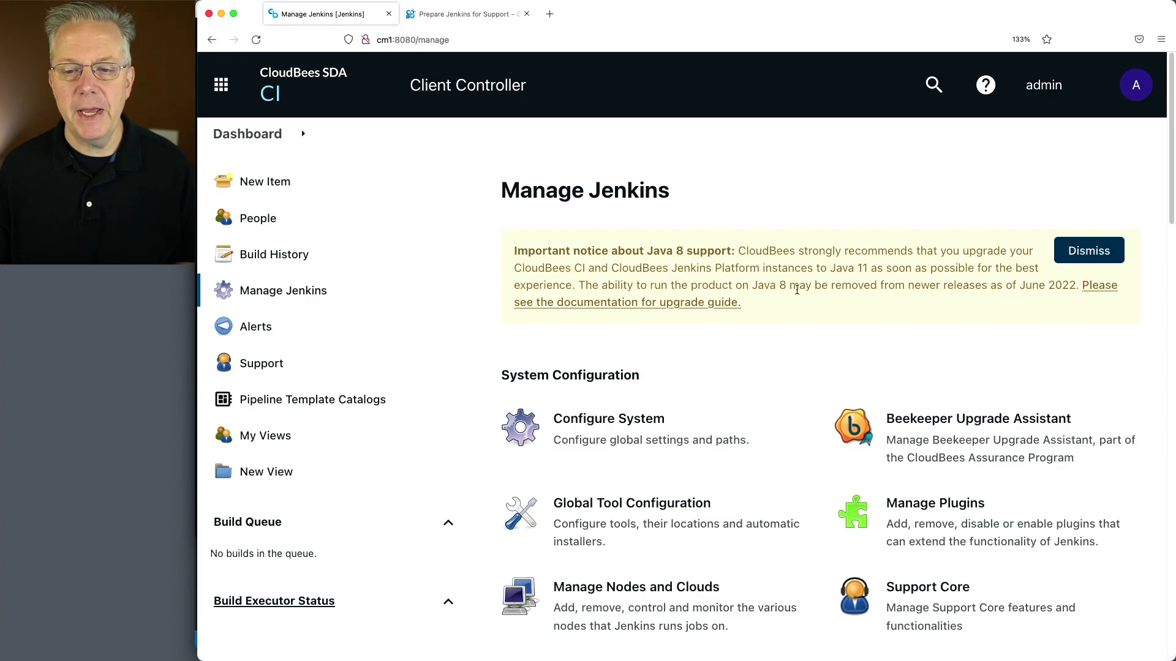
{"action": "mouse_move", "coordinate": [976, 295]}
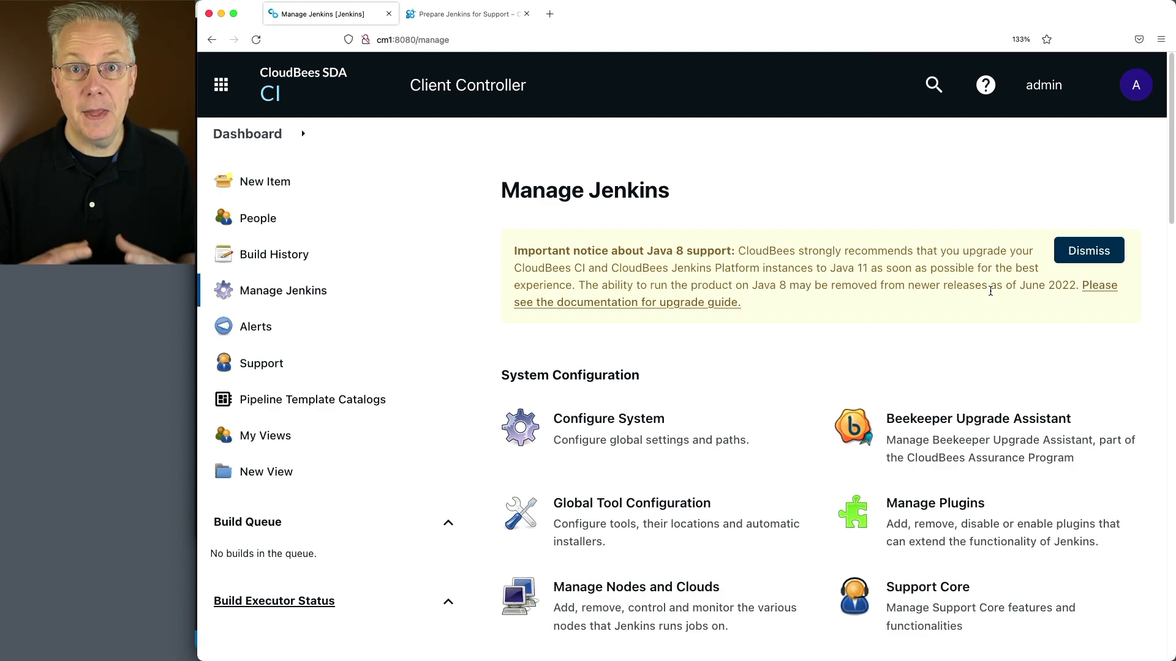
{"action": "mouse_move", "coordinate": [873, 430]}
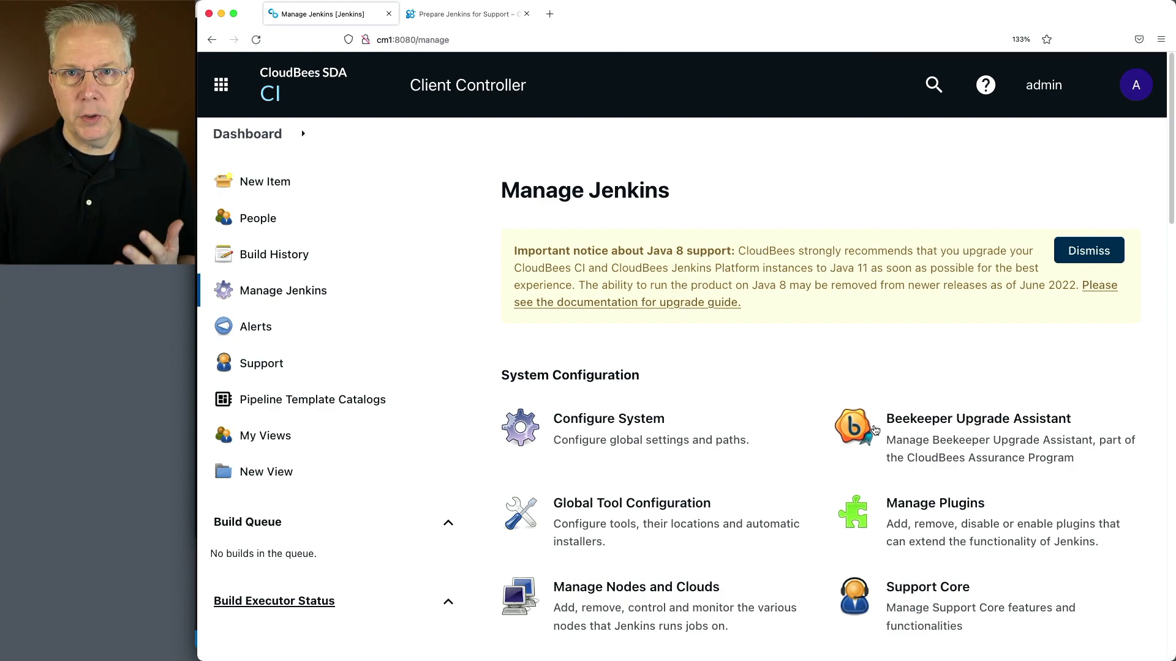
Scroll System Information down to java.runtime.version showing 1.8.0_322-b06 with Temurin 8 paths.
{"action": "scroll", "scroll_direction": "down", "scroll_amount": 3}
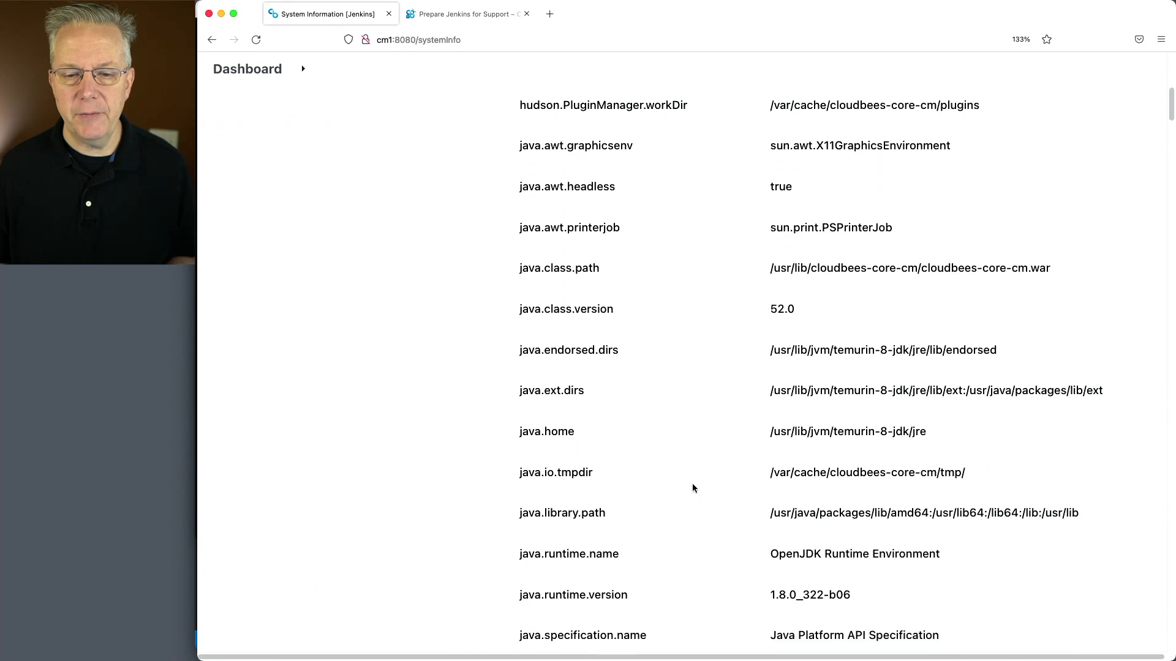
{"action": "scroll", "scroll_direction": "down", "scroll_amount": 3}
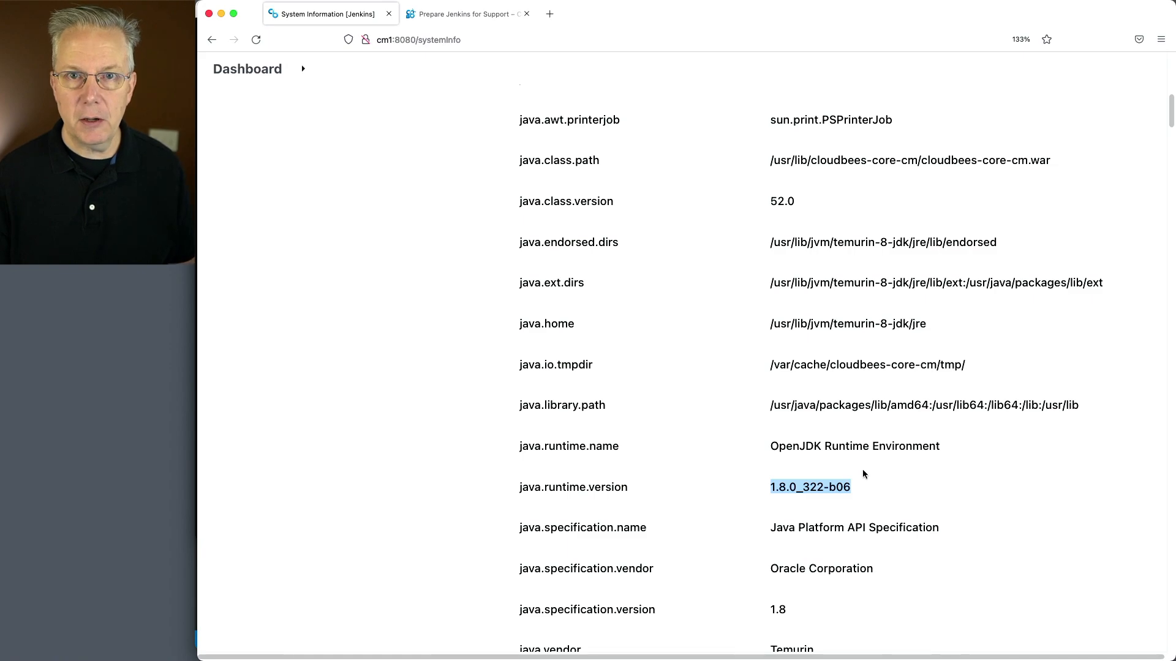
{"action": "mouse_move", "coordinate": [242, 472]}
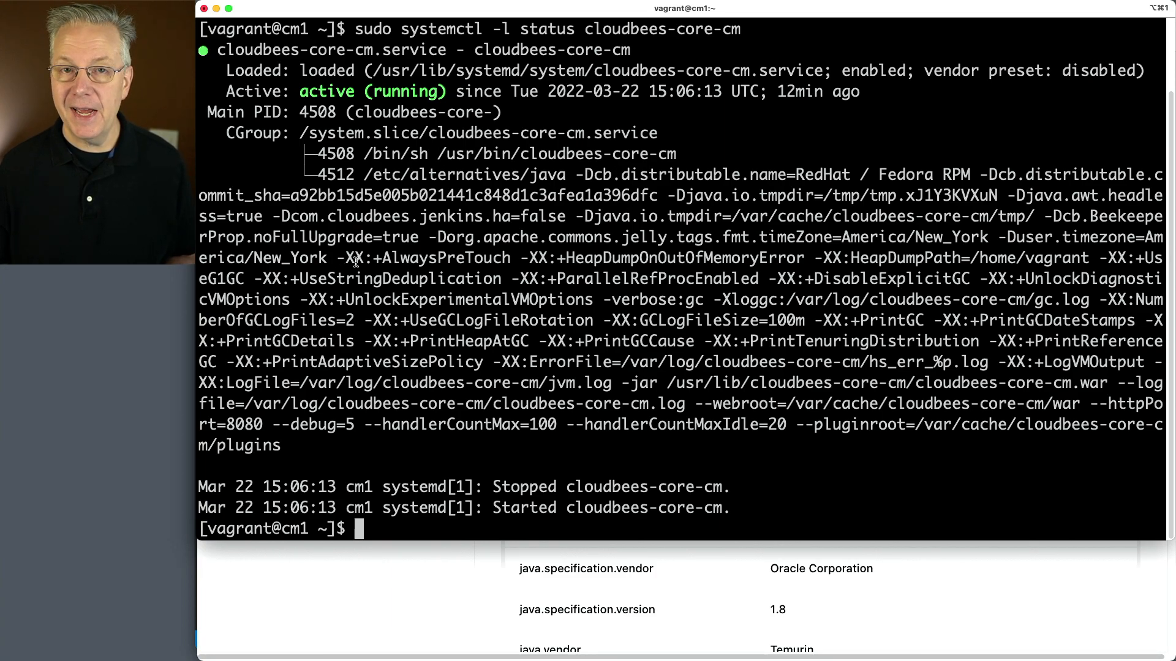
{"action": "mouse_move", "coordinate": [575, 283]}
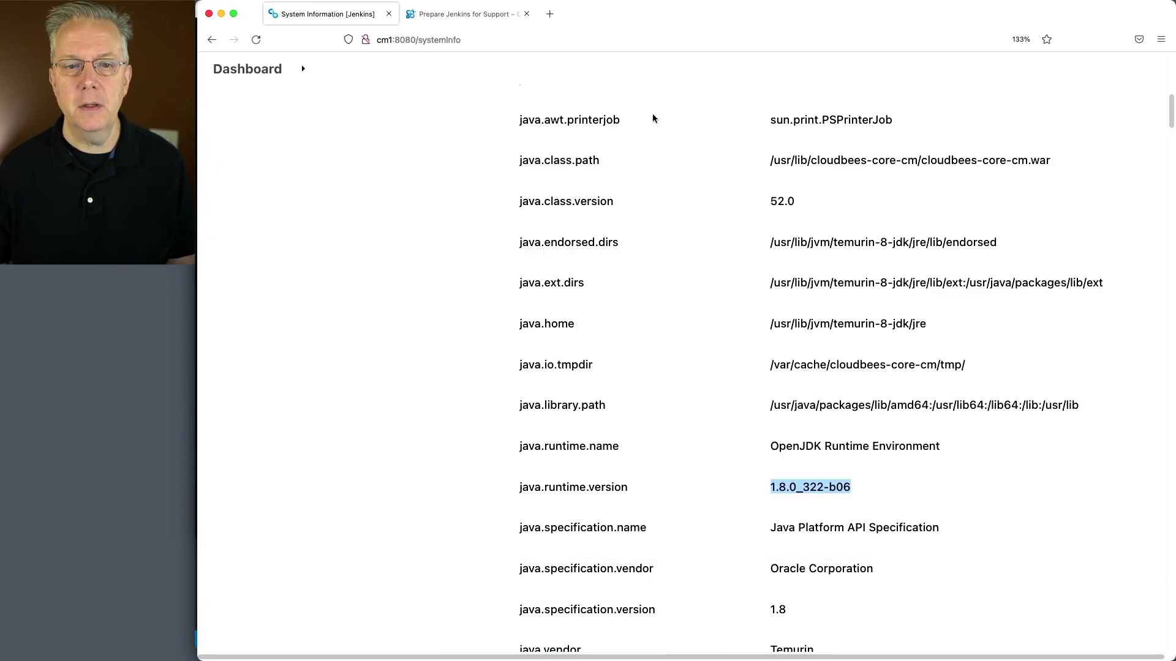
Switch to the Prepare Jenkins for Support article and scroll to its JVM Recommended Arguments section.
{"action": "left_click", "coordinate": [465, 14]}
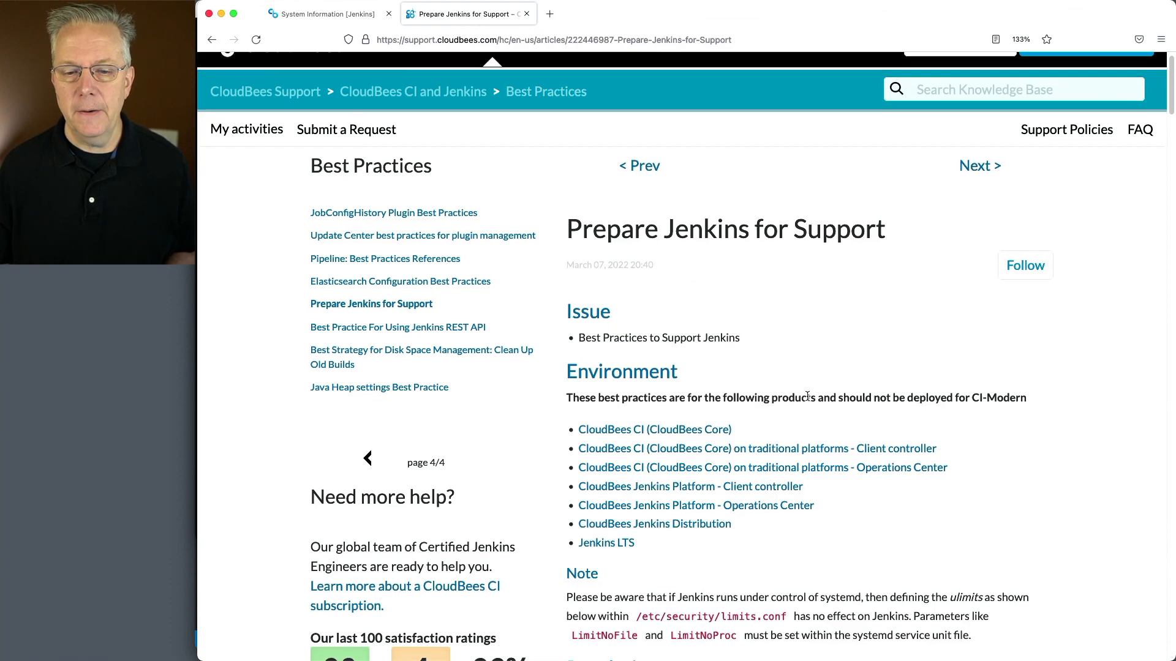
{"action": "scroll", "scroll_direction": "down", "scroll_amount": 3}
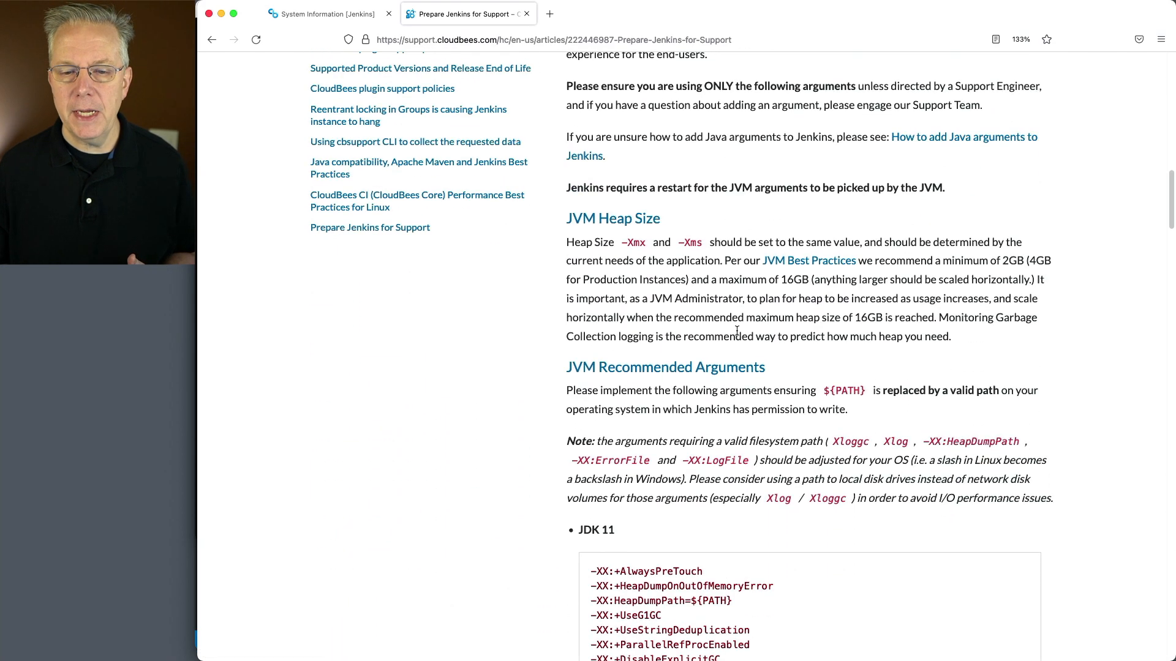
{"action": "scroll", "scroll_direction": "down", "scroll_amount": 3}
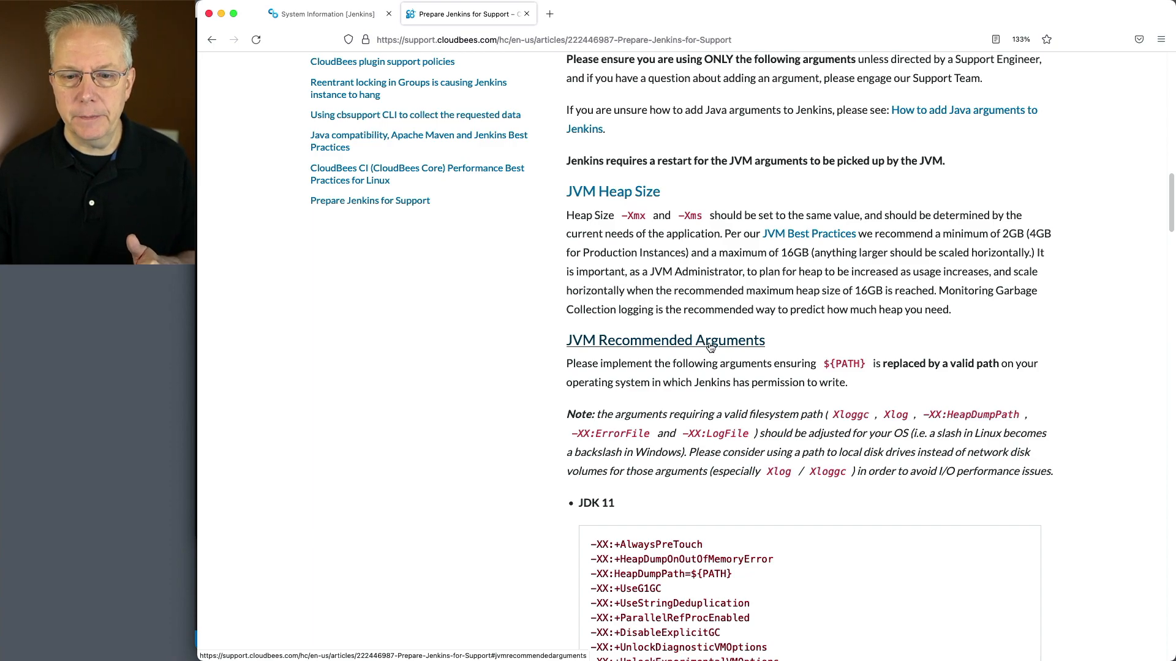
{"action": "scroll", "scroll_direction": "down", "scroll_amount": 3}
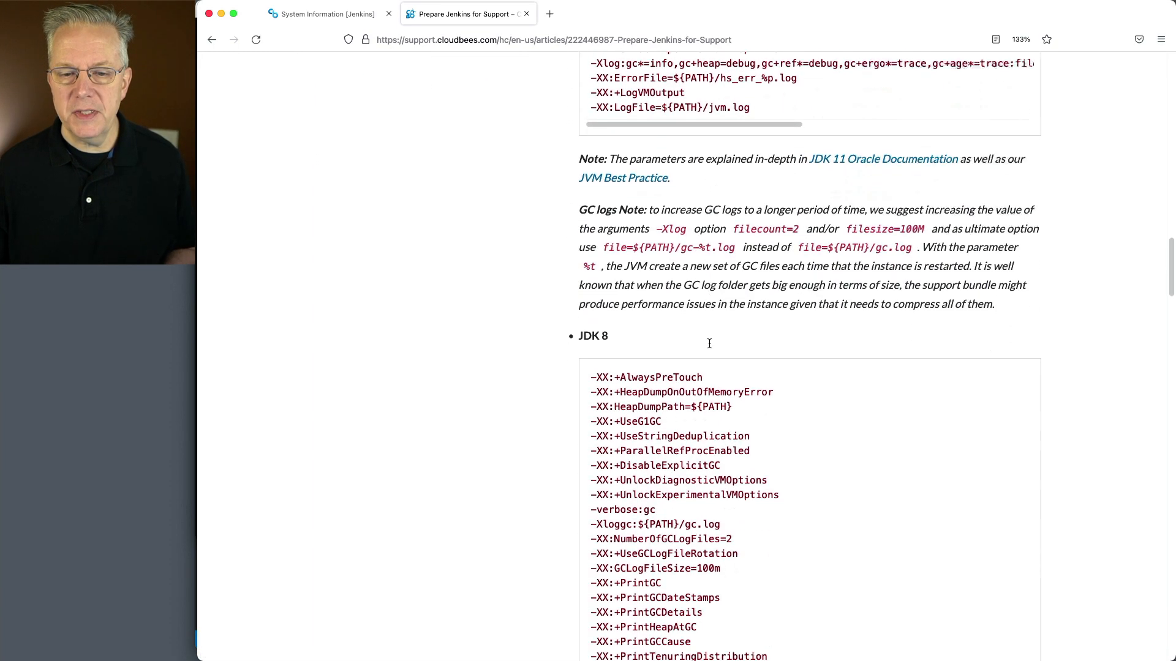
{"action": "scroll", "scroll_direction": "up", "scroll_amount": 3}
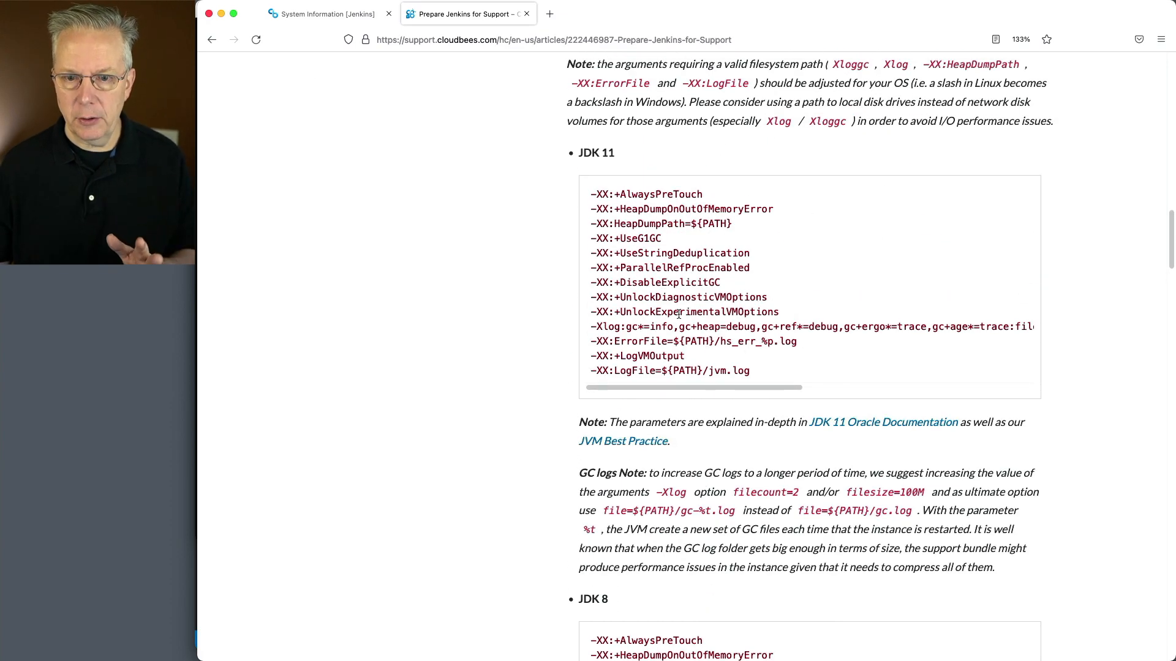
{"action": "scroll", "scroll_direction": "down", "scroll_amount": 3}
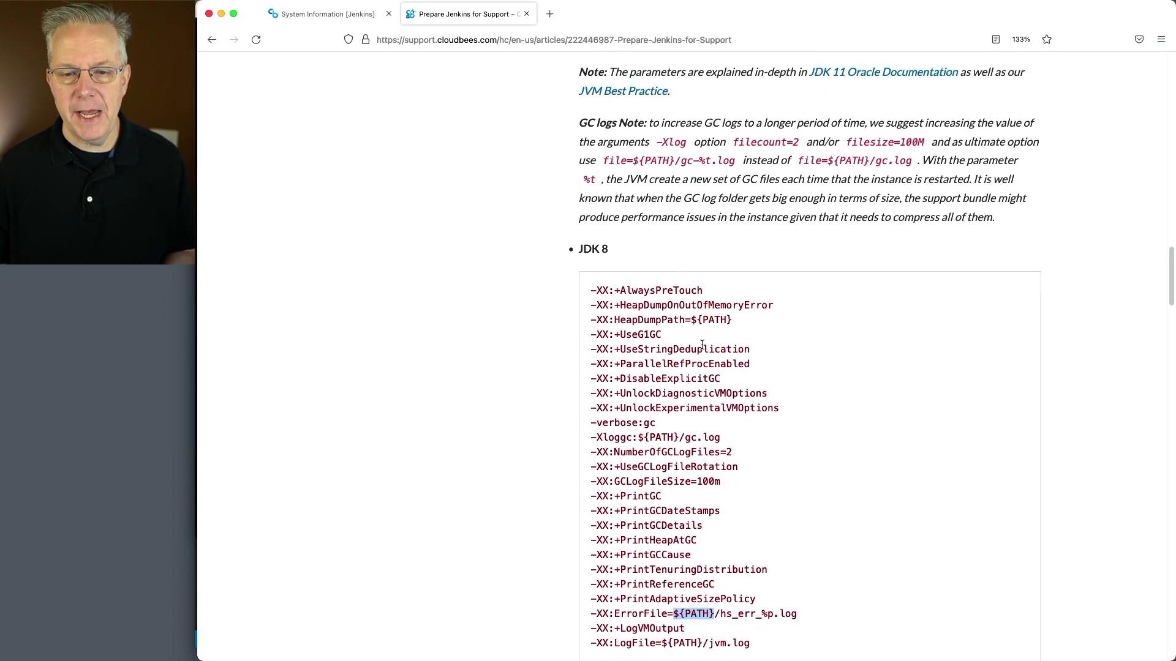
Scroll to the JDK 8 argument block and highlight the ${PATH} placeholder in the error-file option.
{"action": "scroll", "scroll_direction": "down", "scroll_amount": 3}
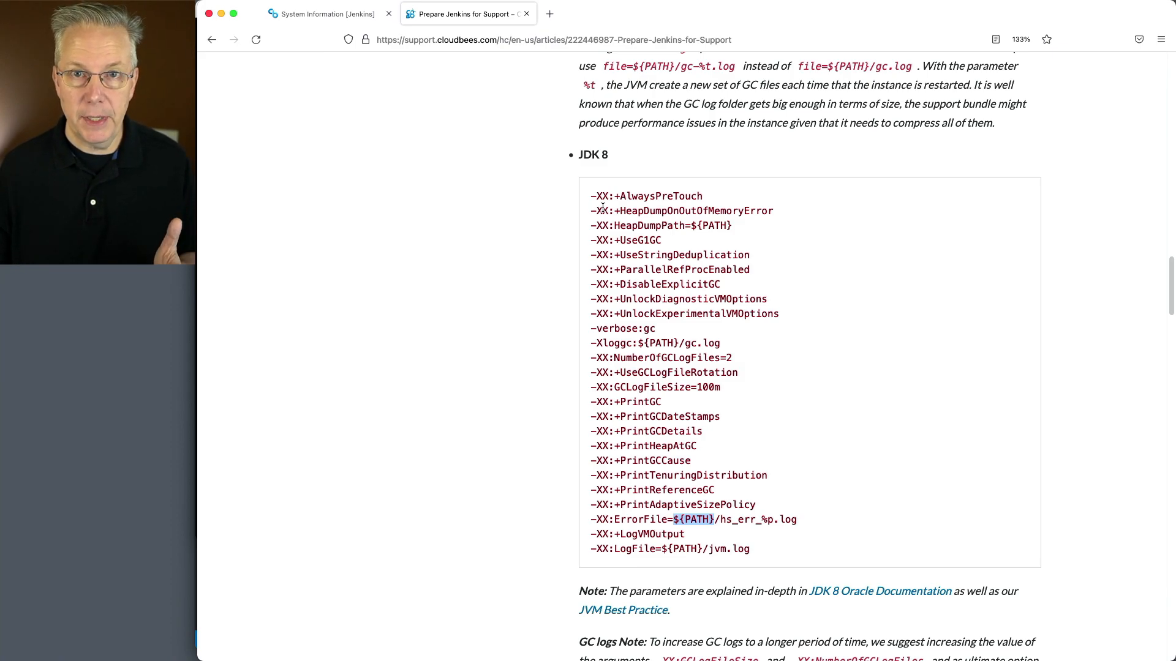
{"action": "mouse_move", "coordinate": [703, 343]}
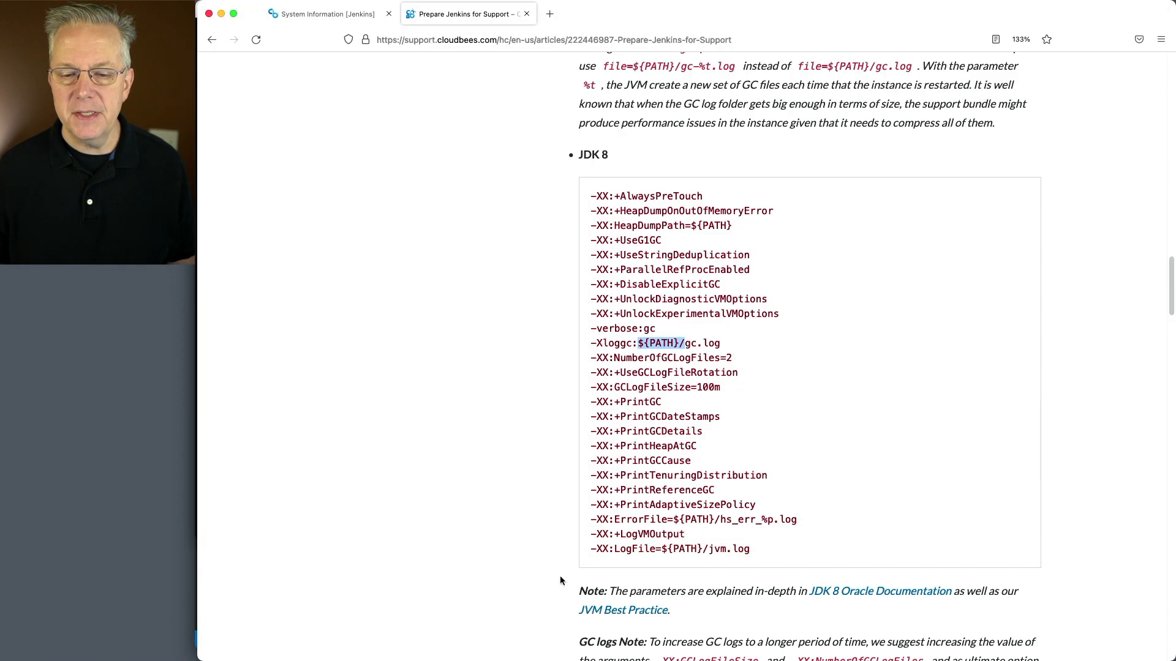
{"action": "mouse_move", "coordinate": [703, 384]}
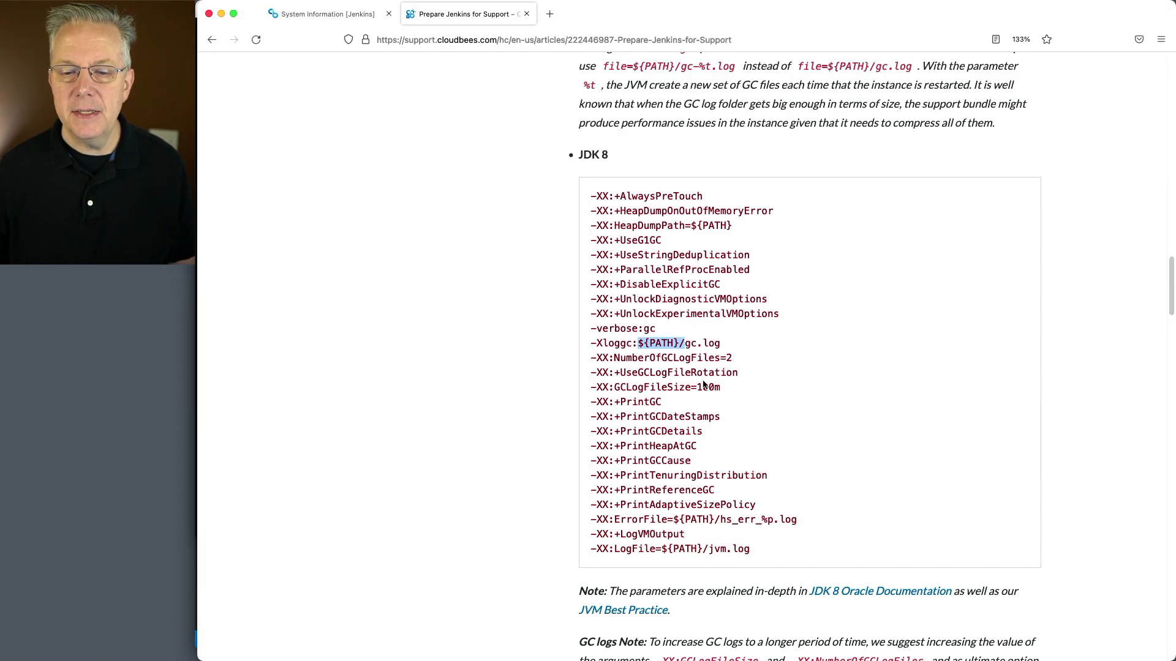
{"action": "double_click", "coordinate": [637, 519]}
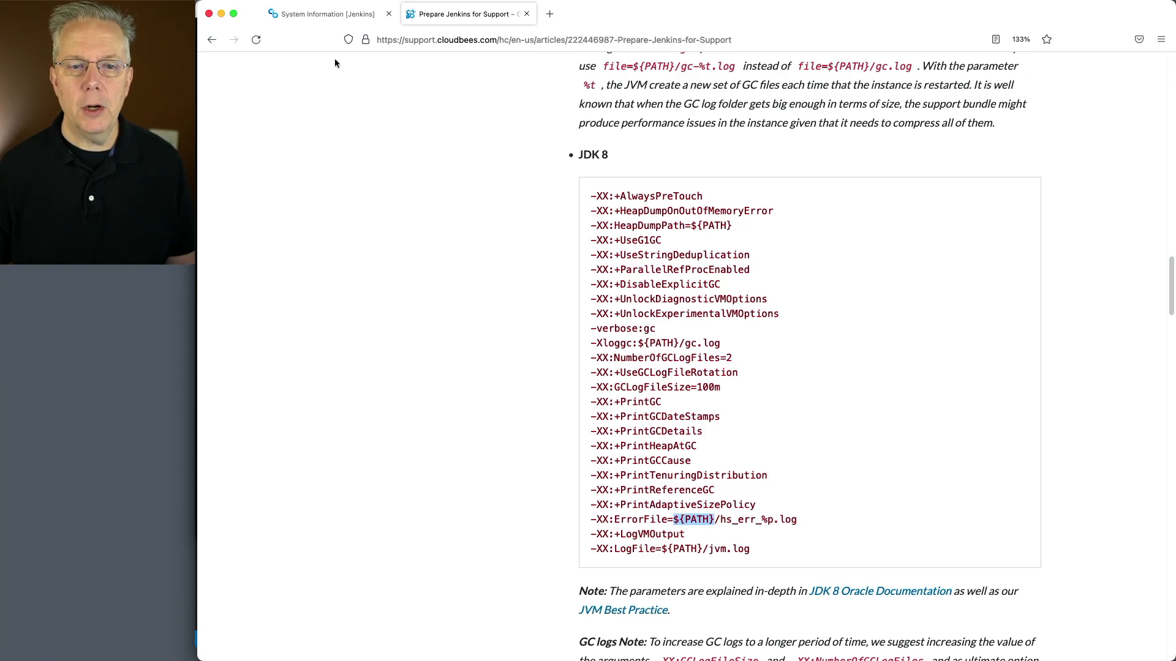
Return to the controller's System Information tab and check the header notification bell.
{"action": "left_click", "coordinate": [326, 14]}
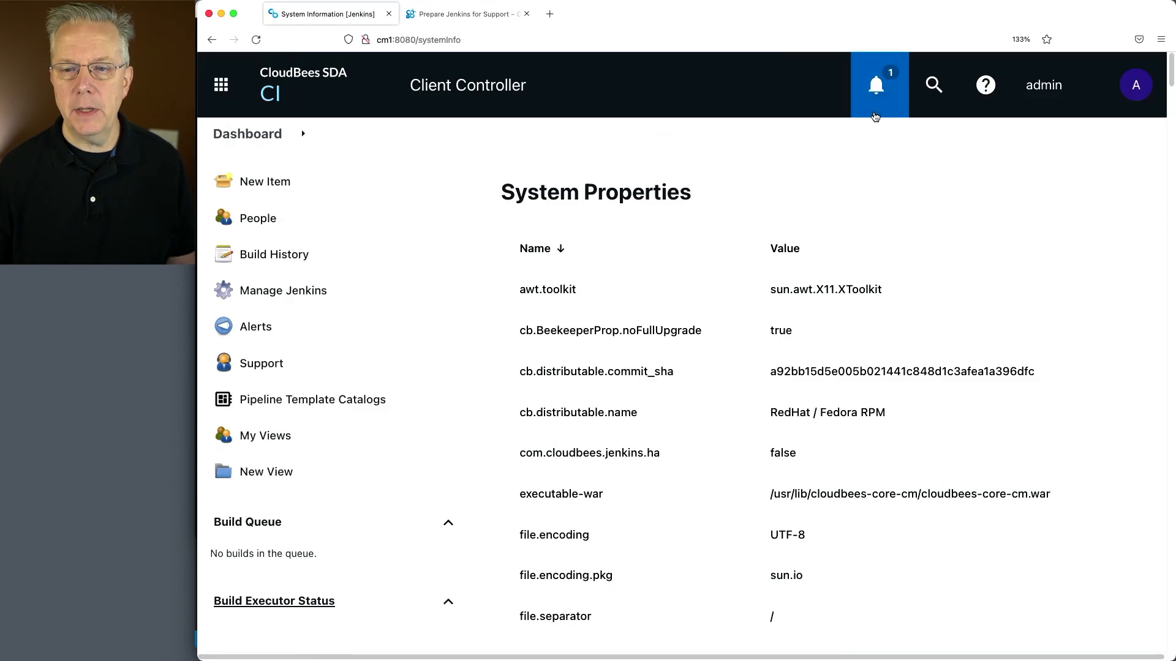
{"action": "left_click", "coordinate": [875, 85]}
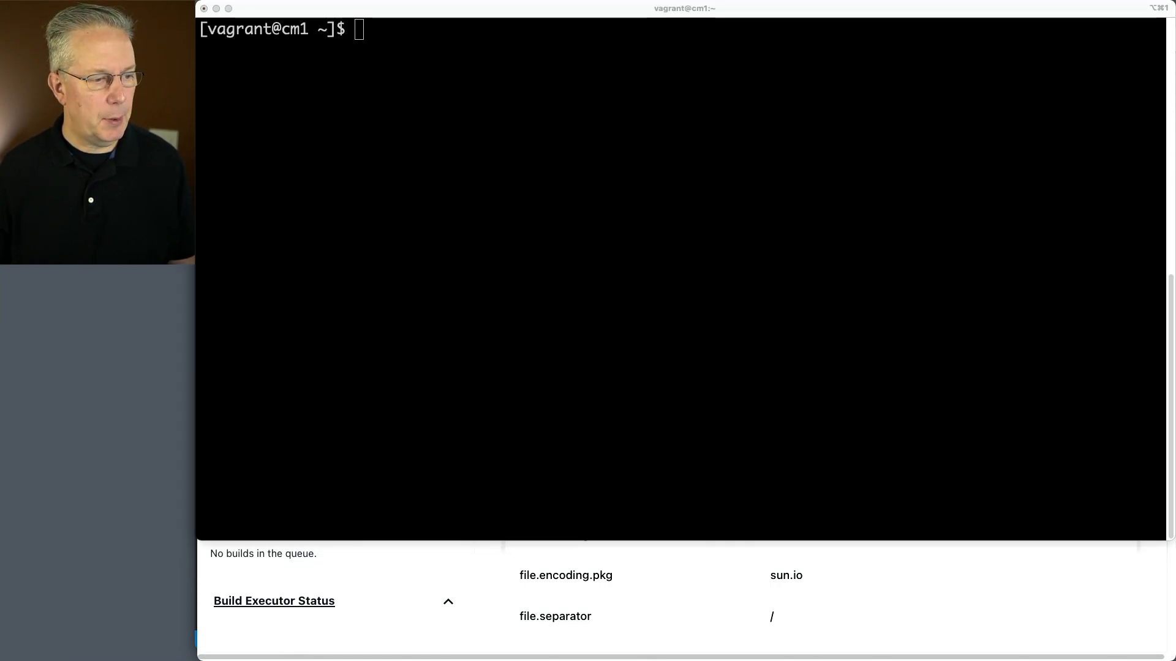
Stop the cloudbees-core-cm service, clear the shell, and start 'sudo yum install temurin-11-jdk'.
{"action": "type", "text": "sudo systemctl stop cloudbees-core-cm"}
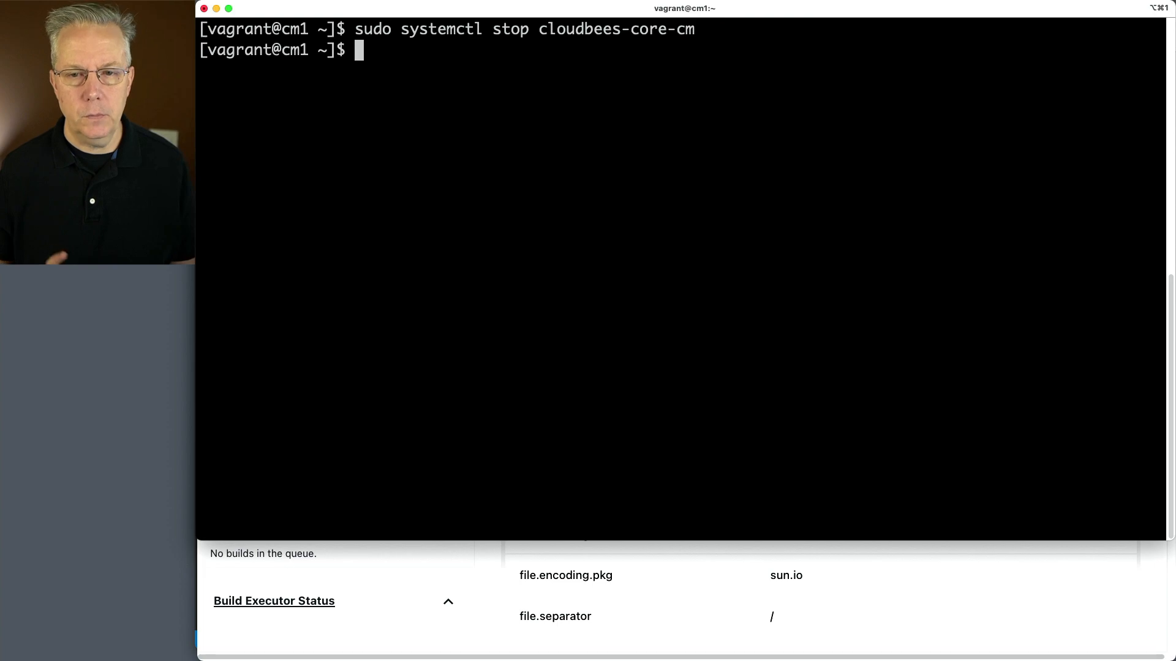
{"action": "type", "text": "clear"}
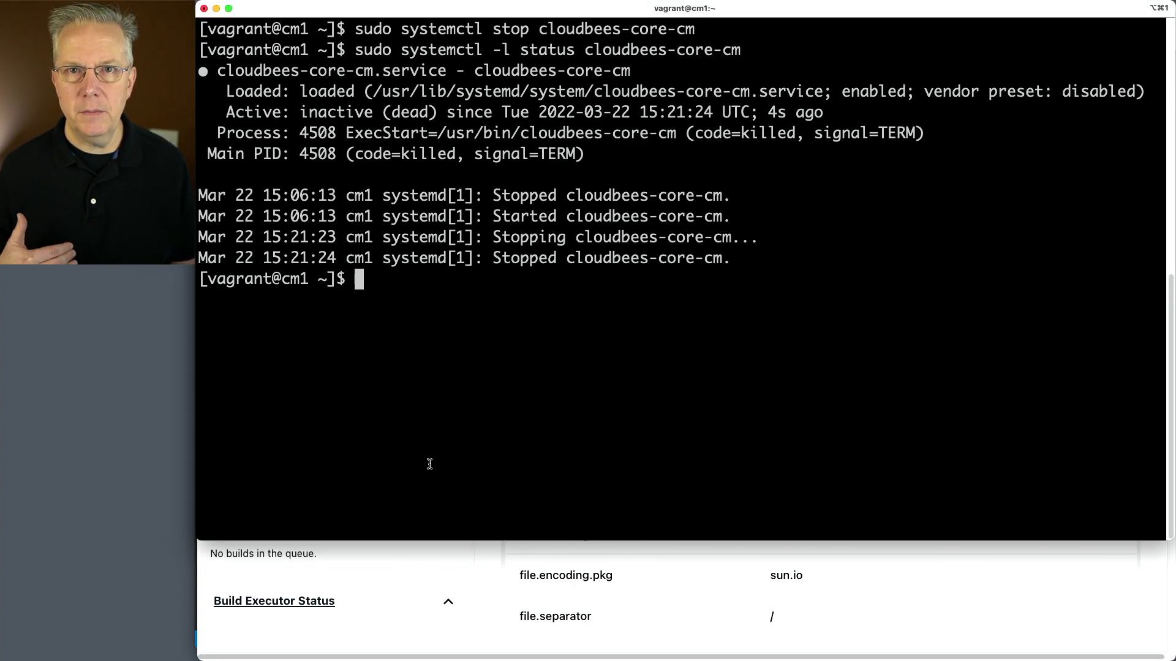
{"action": "type", "text": "sudo yum install temurin-11-jdk"}
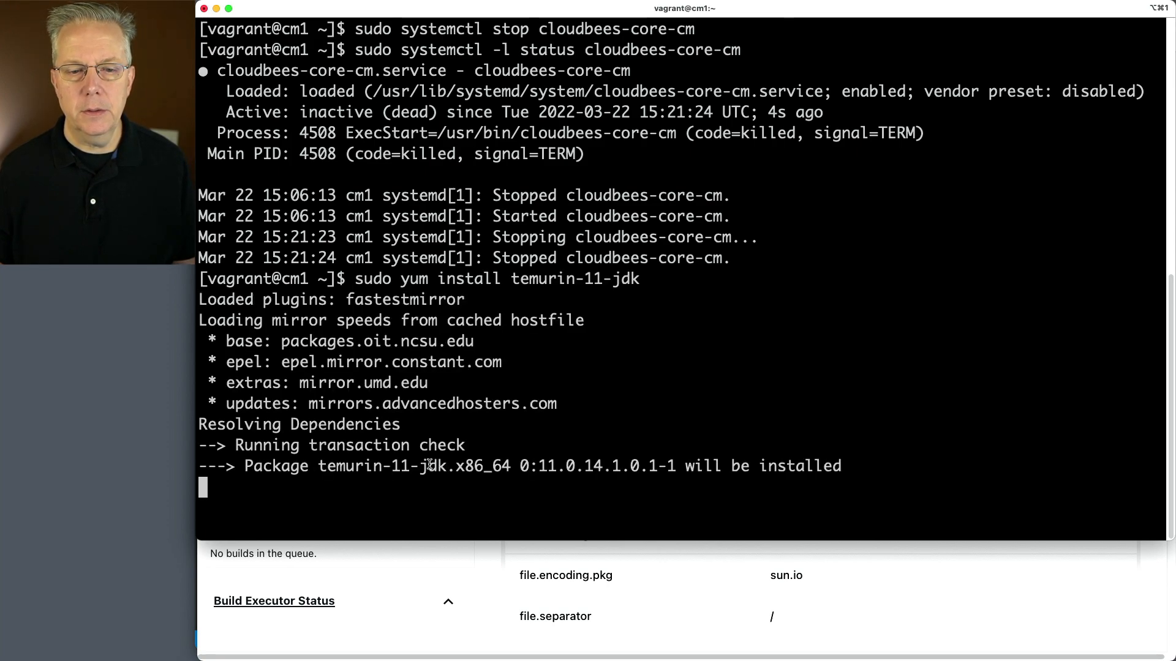
Confirm the yum install with Y and verify java -version reports Temurin 11.0.14.1.
{"action": "type", "text": "Y"}
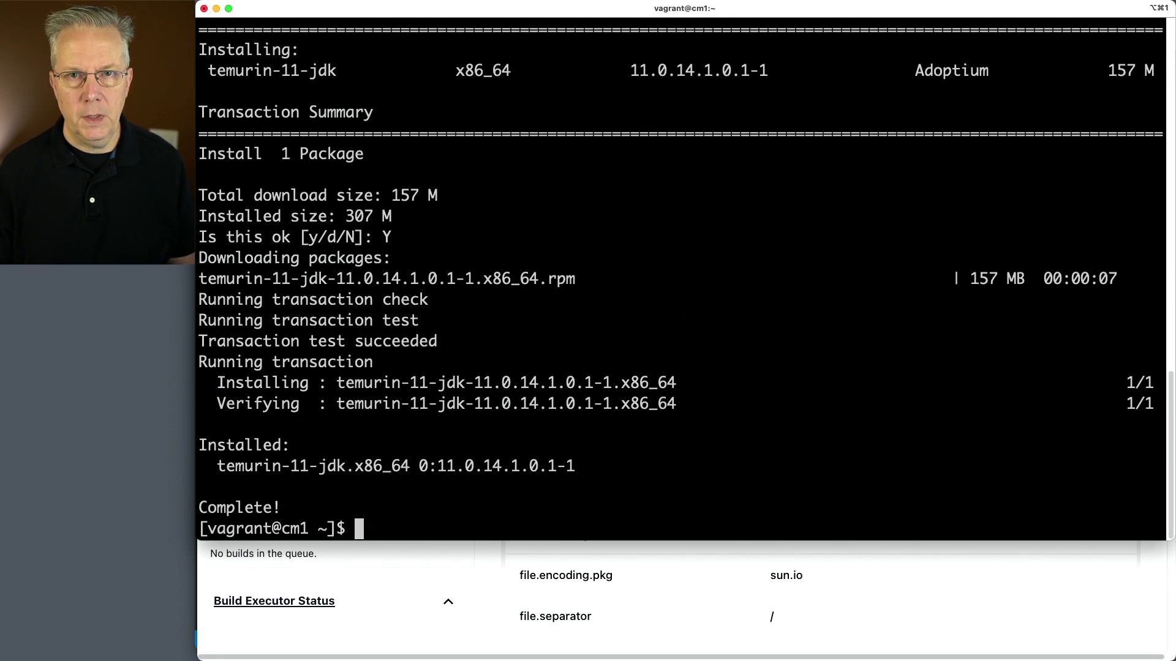
{"action": "type", "text": "jav"}
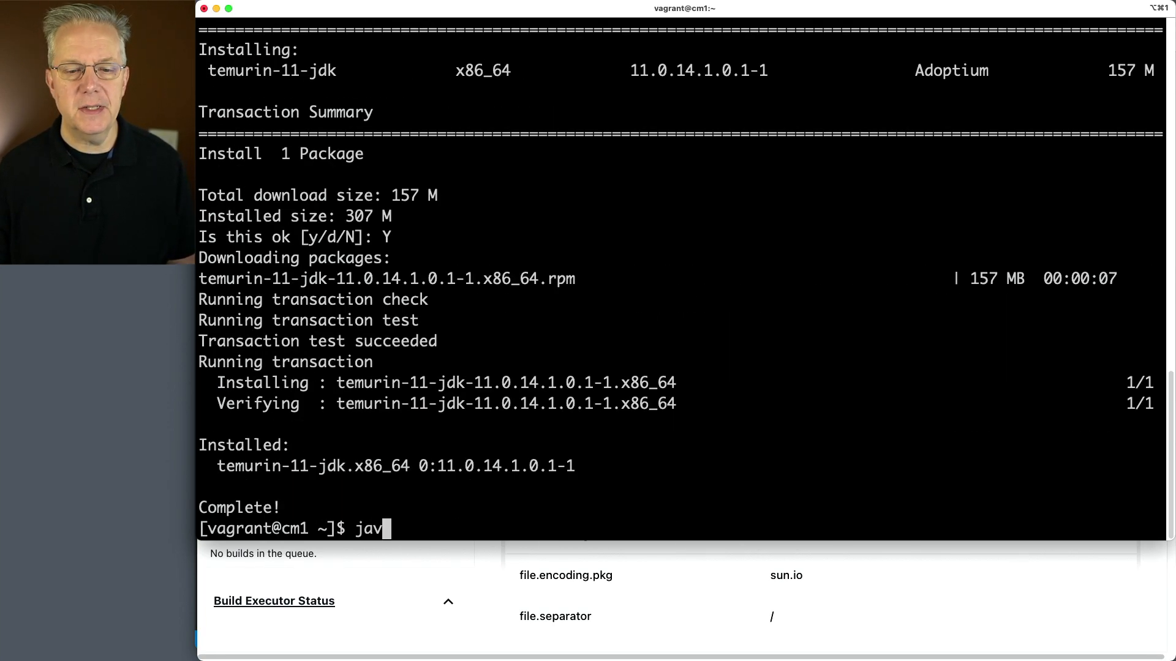
{"action": "type", "text": "a -version"}
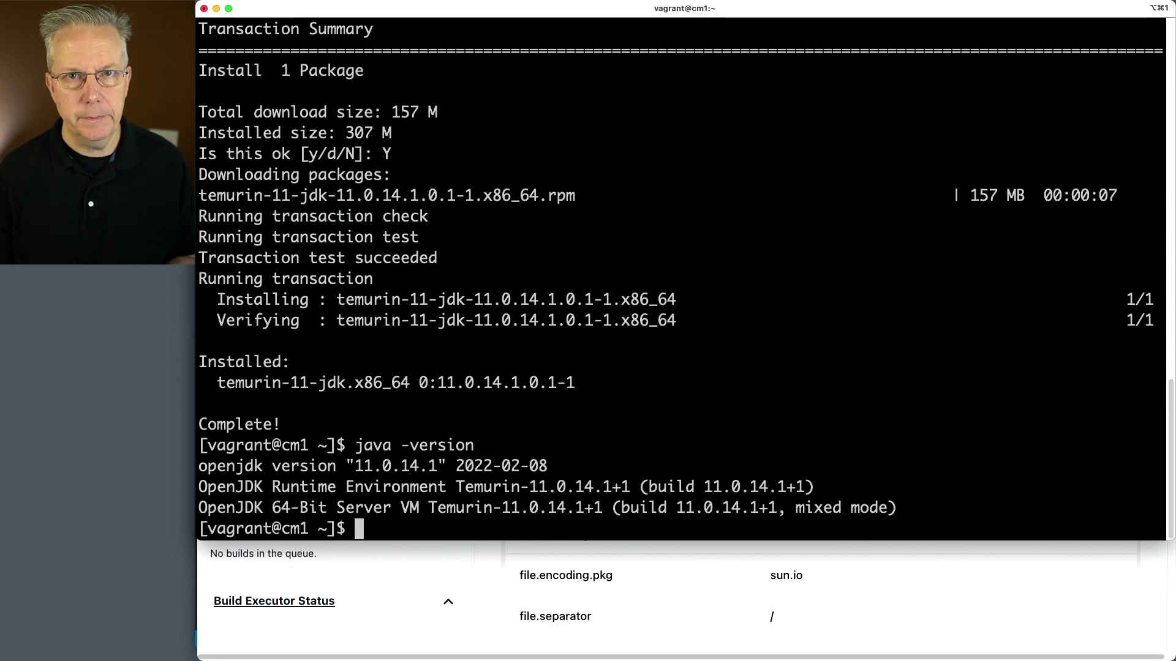
Start the cloudbees-core-cm service with sudo systemctl start.
{"action": "type", "text": "sudo systemctl start cloudbees-core-cm"}
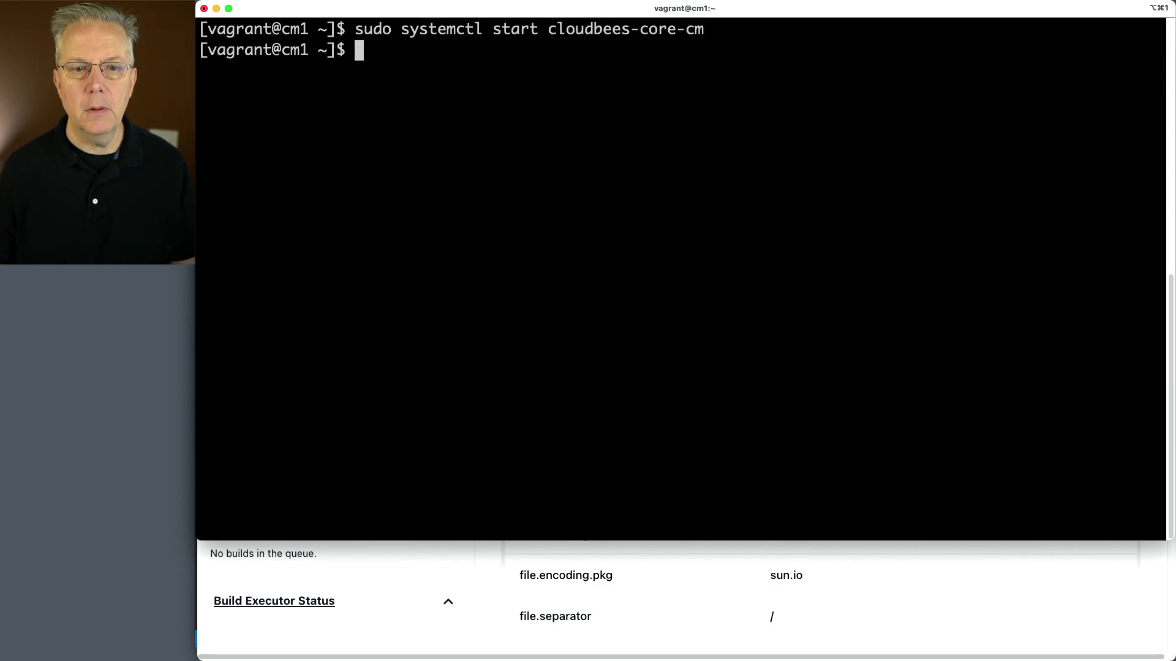
{"action": "type", "text": "sudo systemctl start cloudbees-core-cm"}
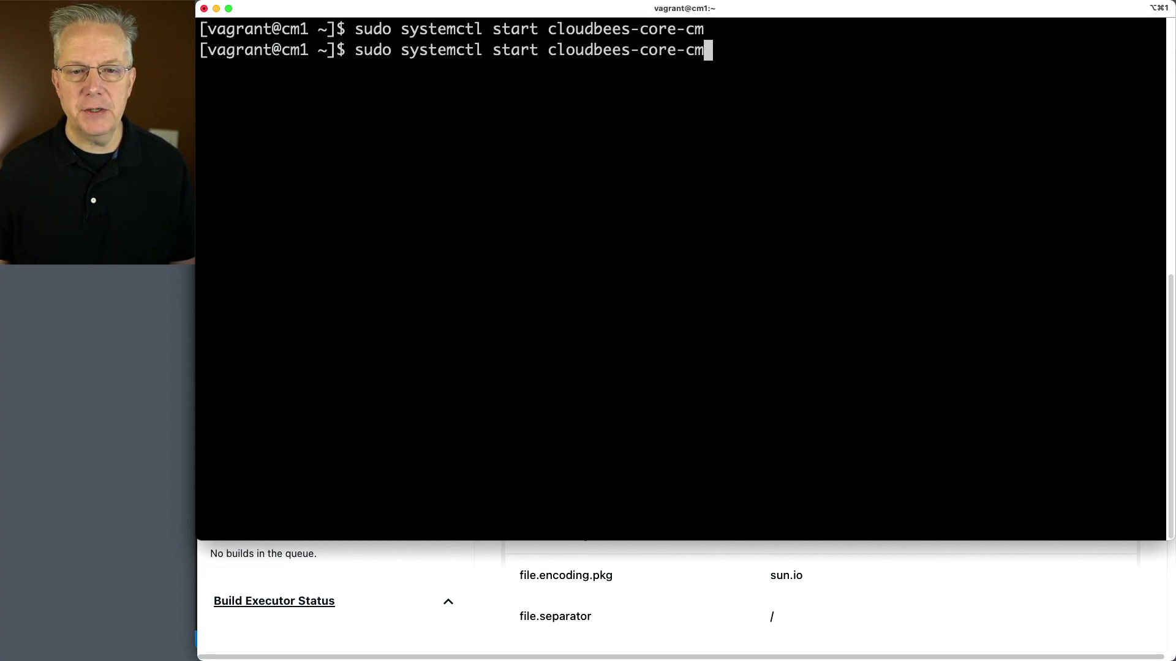
Check cloudbees-core-cm status and highlight the failed state and the 'Unrecognized VM option' error line.
{"action": "type", "text": "sudo systemctl -l status cloudbees-core-cm"}
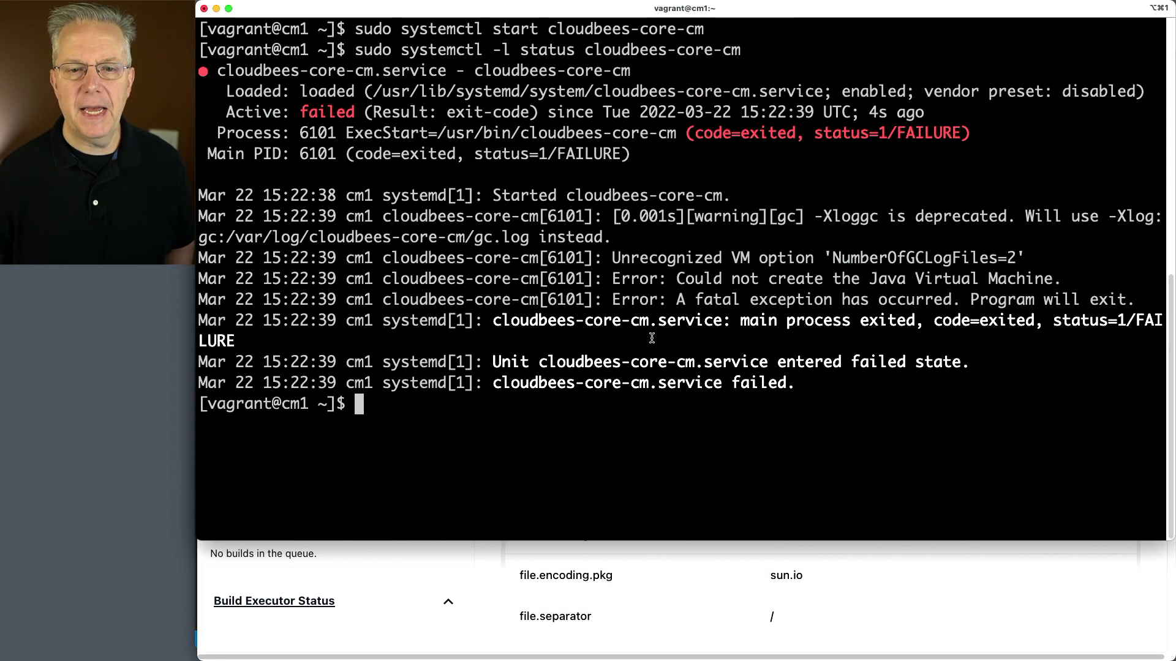
{"action": "double_click", "coordinate": [322, 111]}
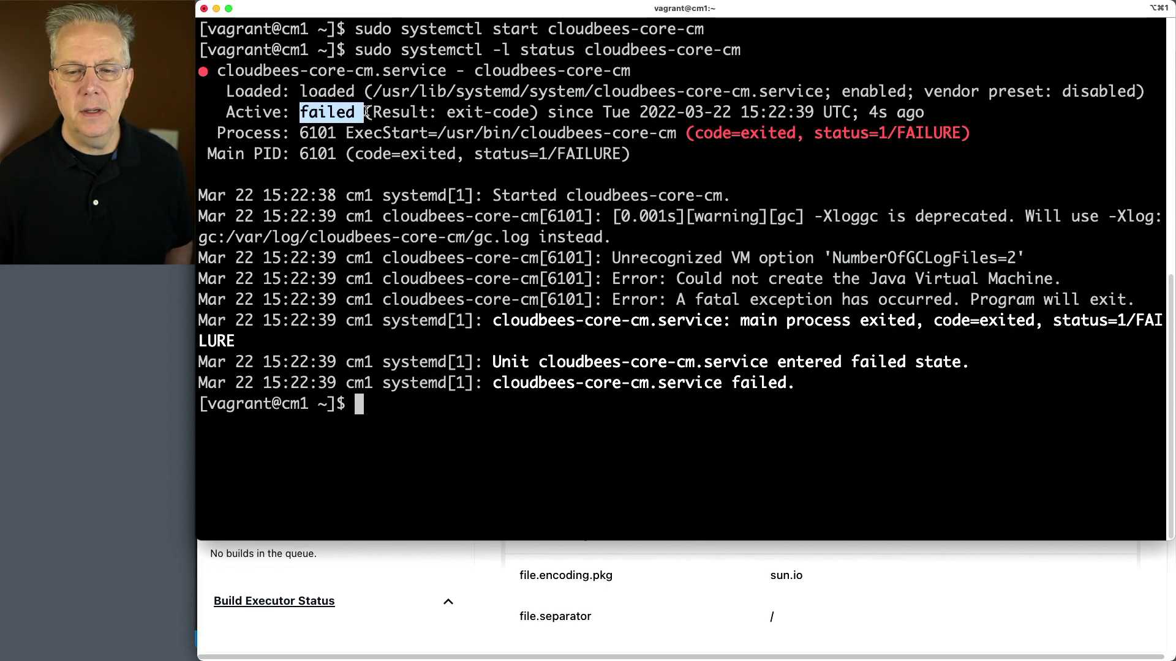
{"action": "mouse_move", "coordinate": [452, 245]}
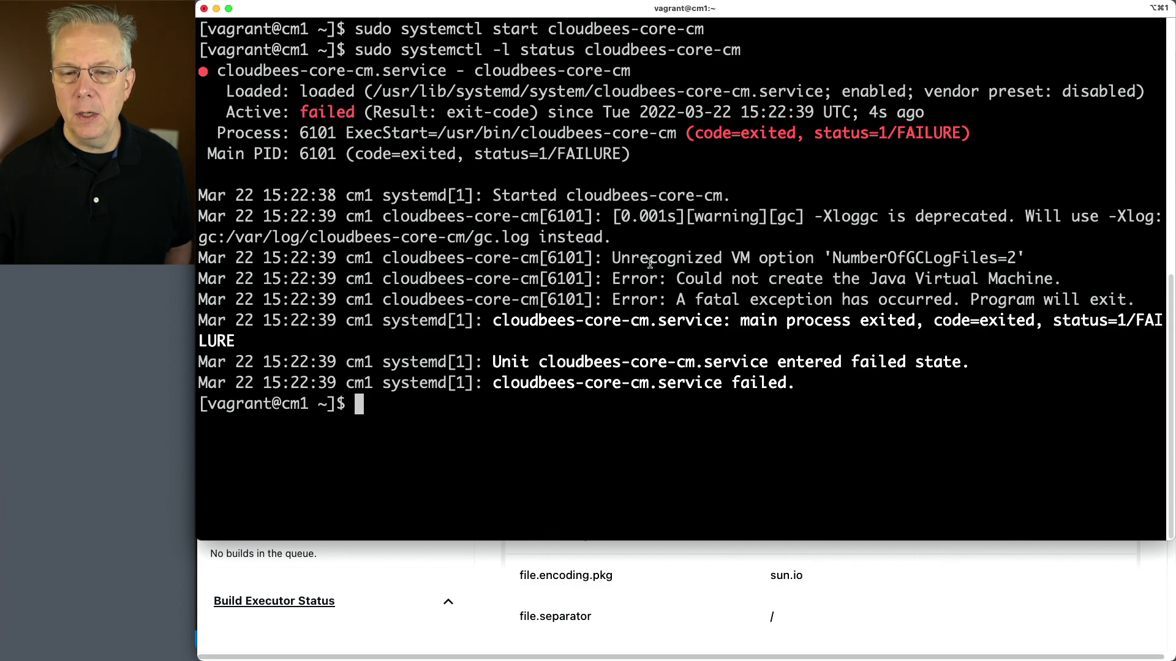
{"action": "left_click_drag", "start_coordinate": [612, 257], "coordinate": [798, 257]}
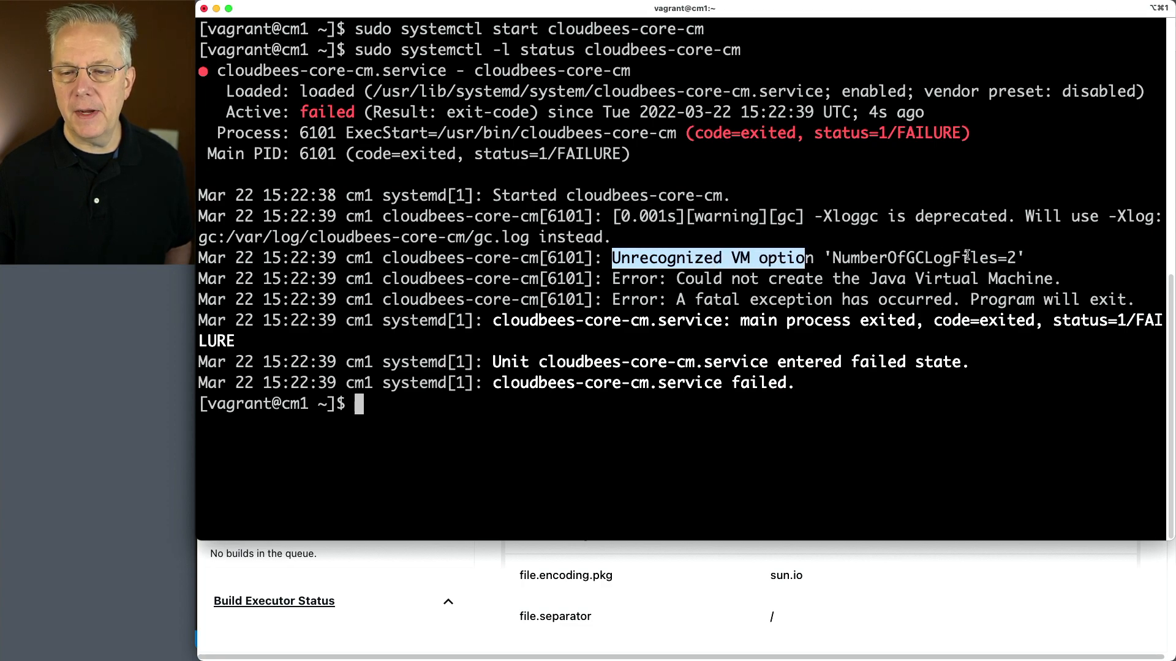
{"action": "mouse_move", "coordinate": [769, 282]}
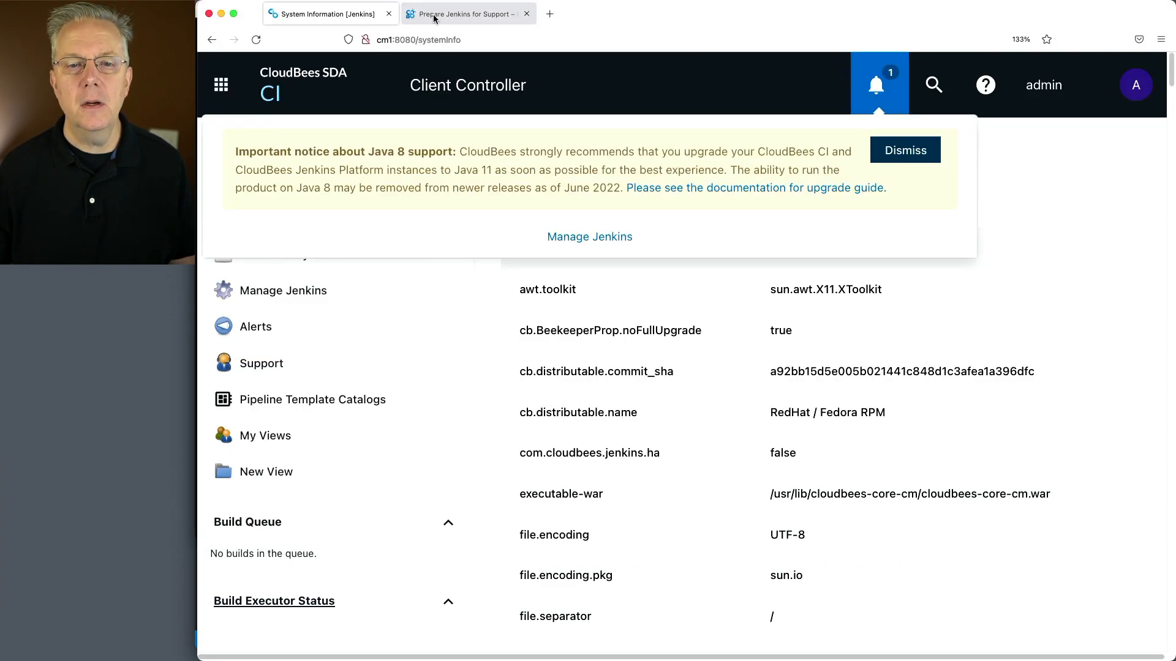
Back in the support article, select the JDK 11 -Xlog GC logging option, then scroll to the JDK 8 block with -XX:NumberOfGCLogFiles=2.
{"action": "left_click", "coordinate": [457, 14]}
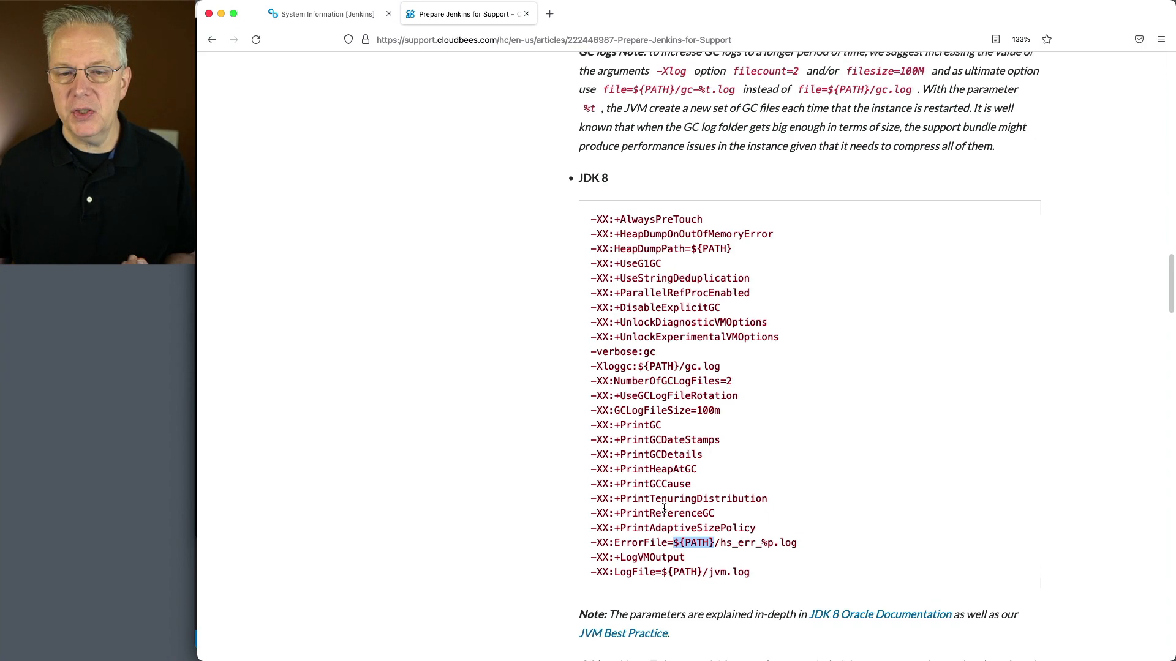
{"action": "scroll", "scroll_direction": "up", "scroll_amount": 3}
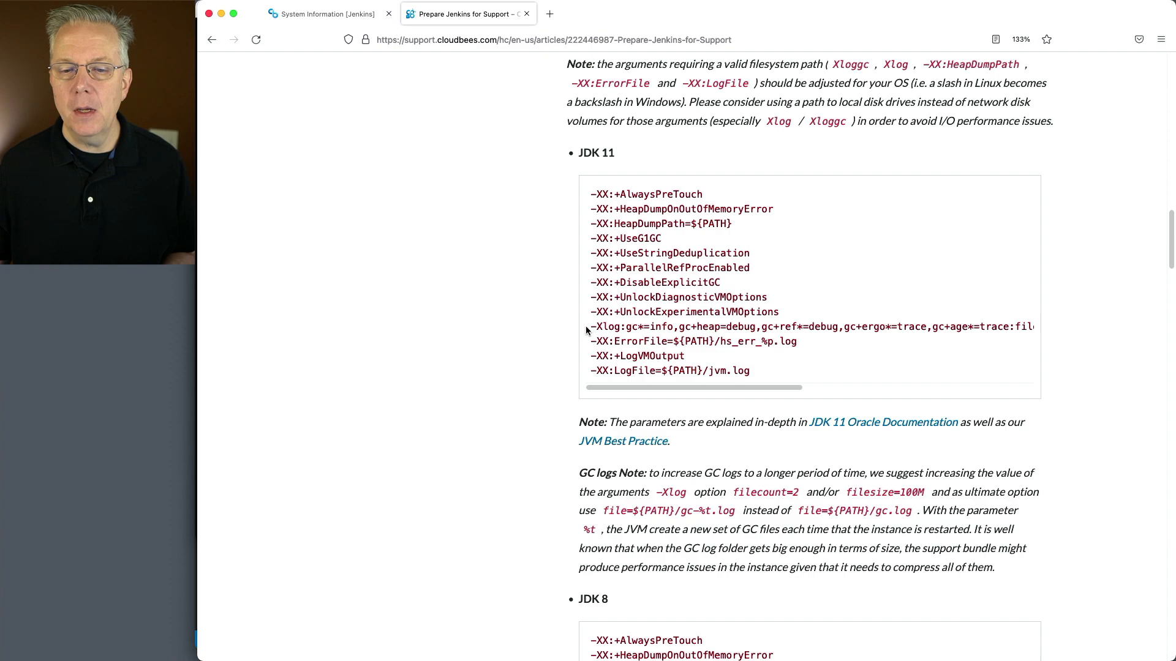
{"action": "left_click_drag", "start_coordinate": [591, 326], "coordinate": [968, 326]}
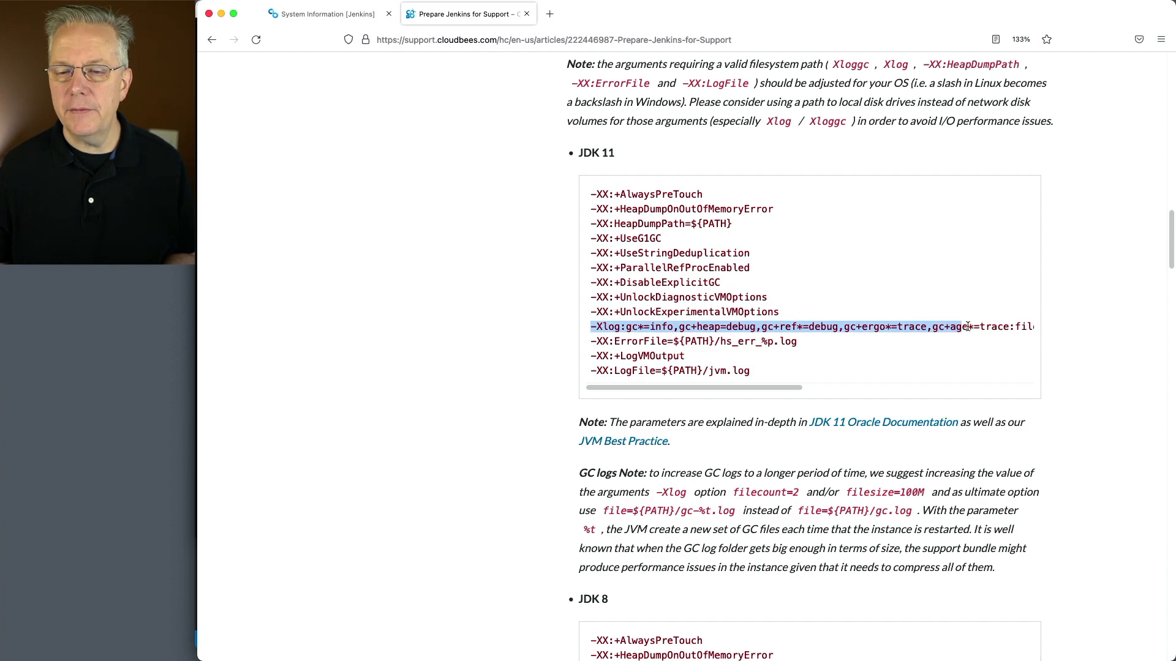
{"action": "scroll", "scroll_direction": "right", "scroll_amount": 3}
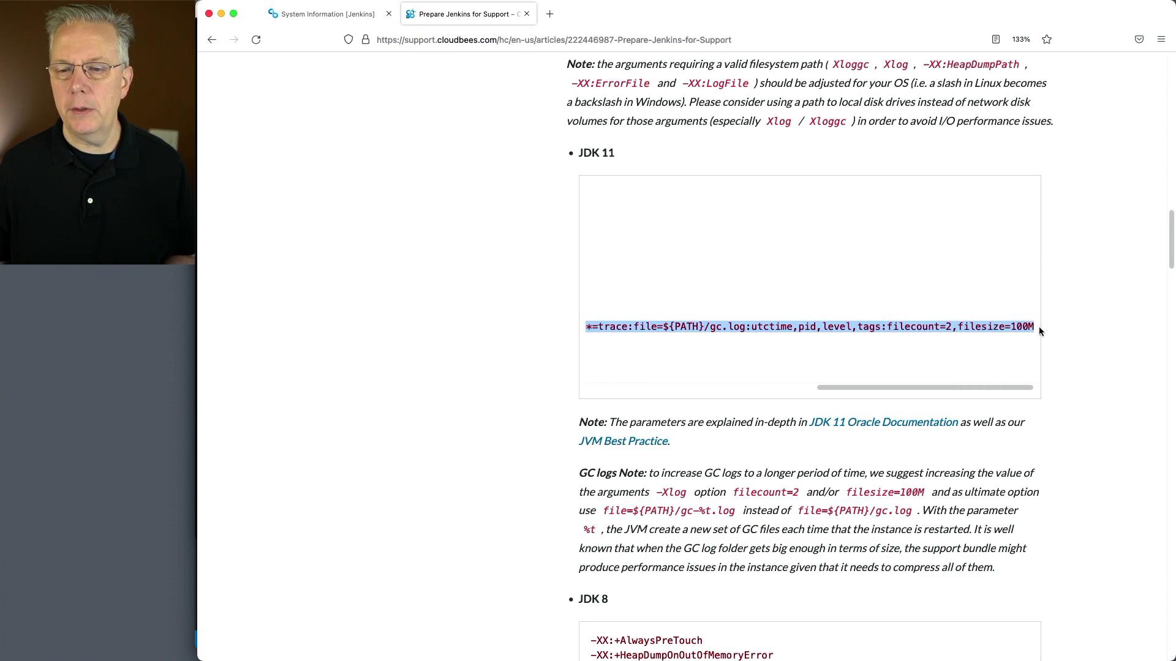
{"action": "mouse_move", "coordinate": [536, 415]}
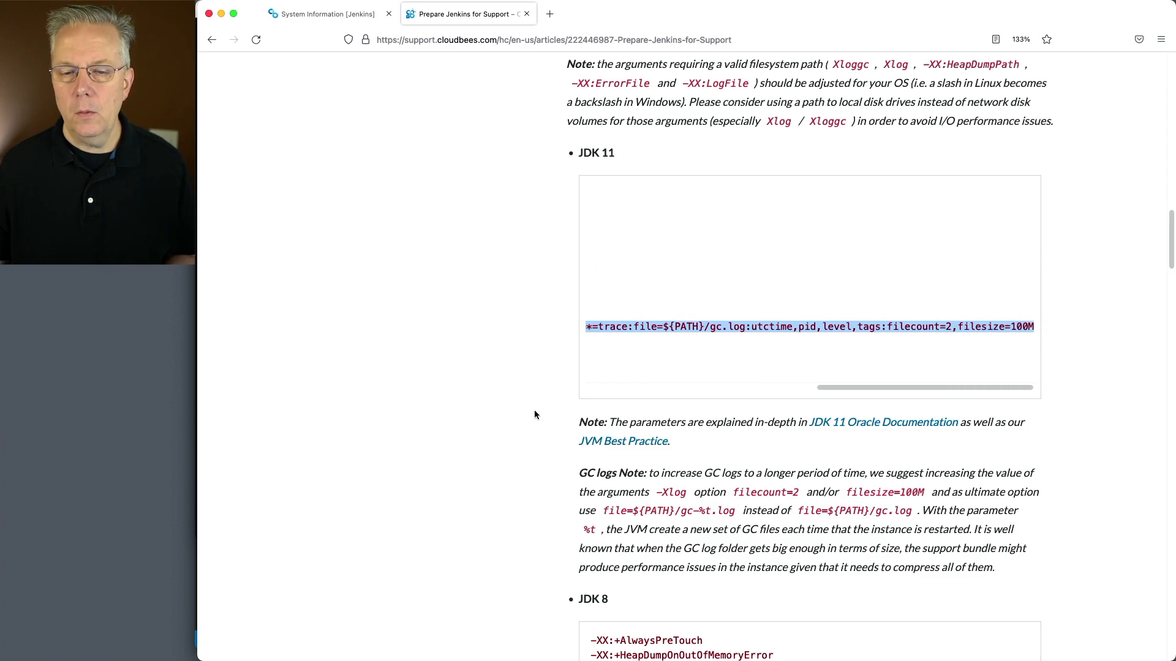
{"action": "scroll", "scroll_direction": "down", "scroll_amount": 3}
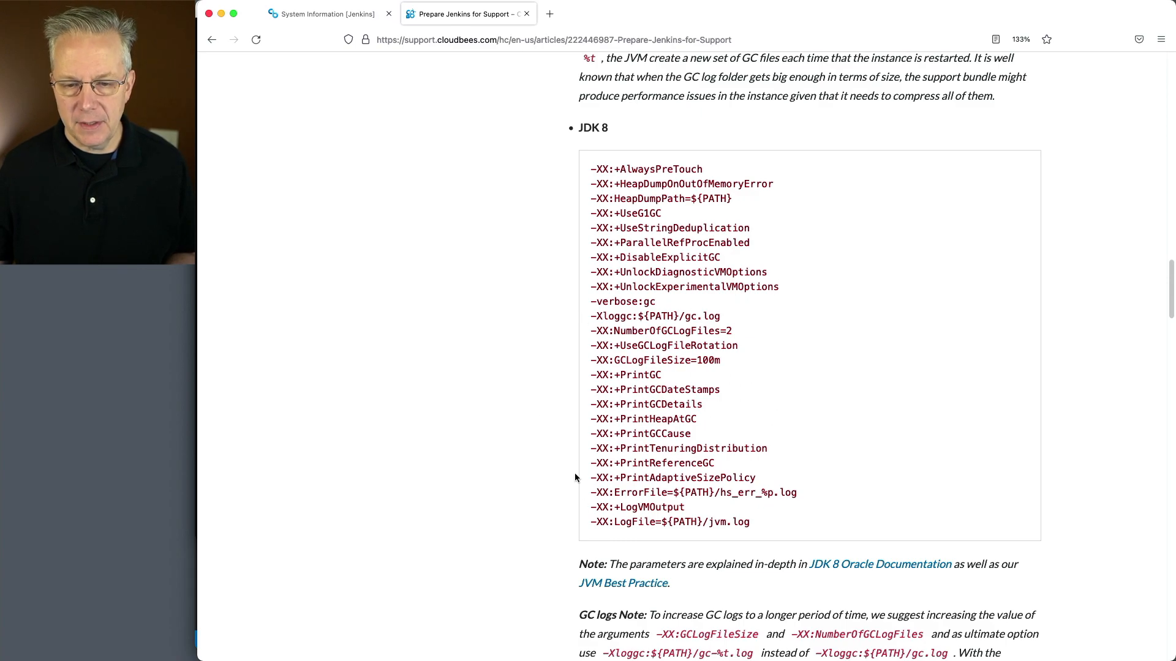
{"action": "mouse_move", "coordinate": [659, 371]}
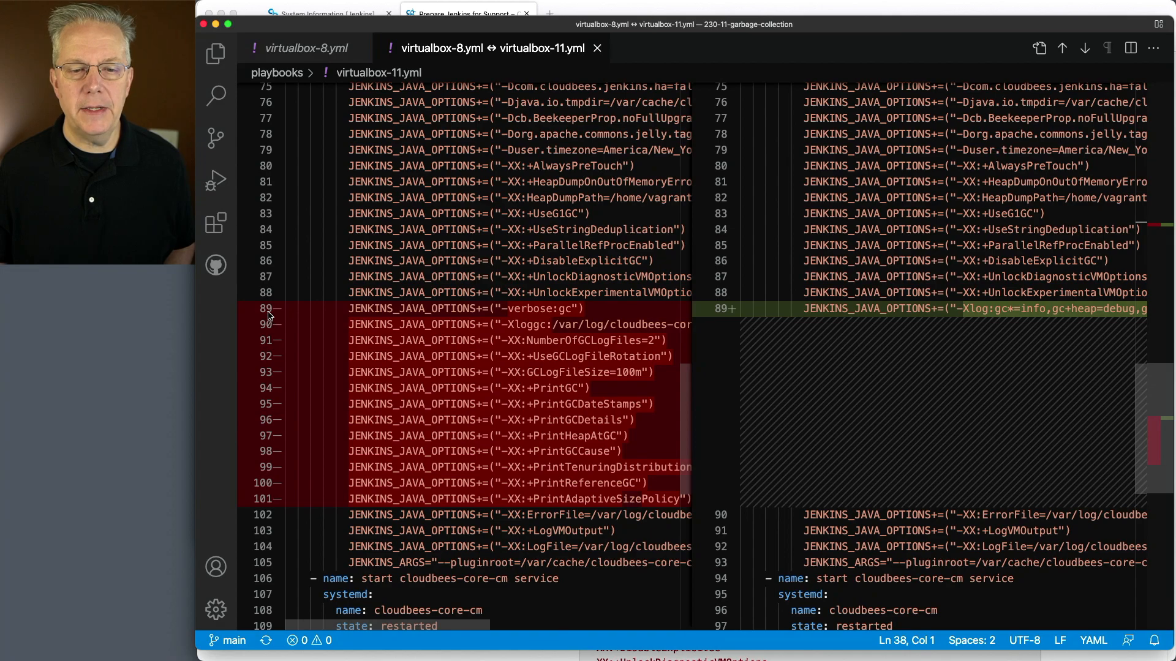
{"action": "mouse_move", "coordinate": [282, 510]}
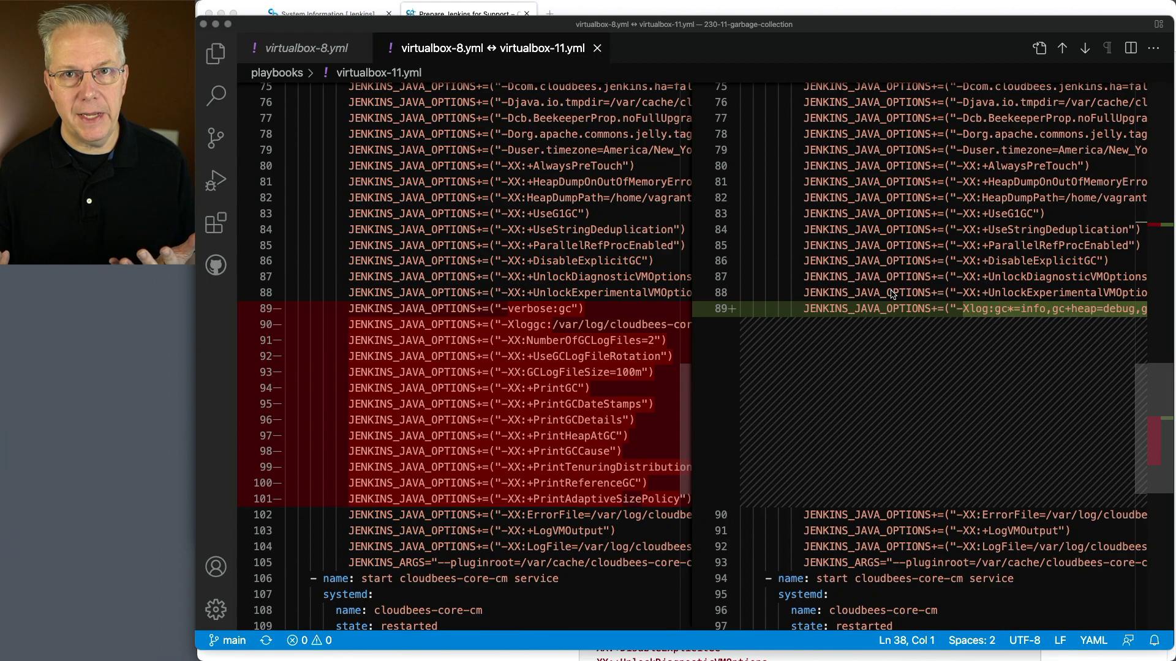
{"action": "mouse_move", "coordinate": [742, 481]}
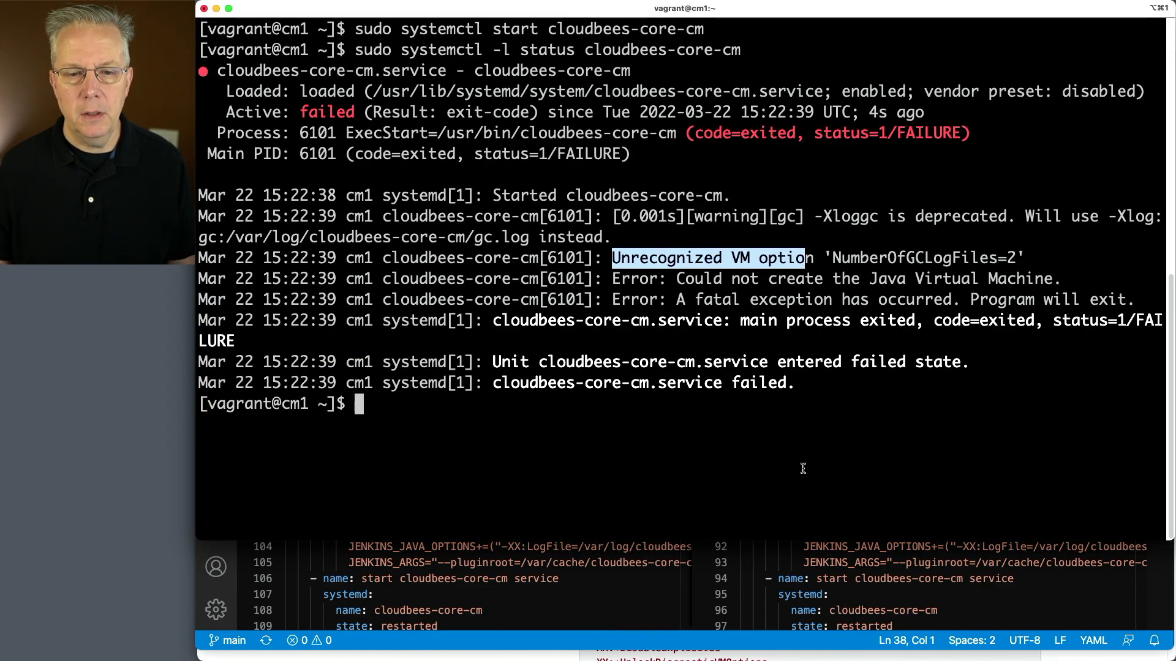
Re-run 'sudo systemctl -l status cloudbees-core-cm' and read the NumberOfGCLogFiles=2 VM option error.
{"action": "type", "text": "sudo systemctl -l status cloudbees-core-cm"}
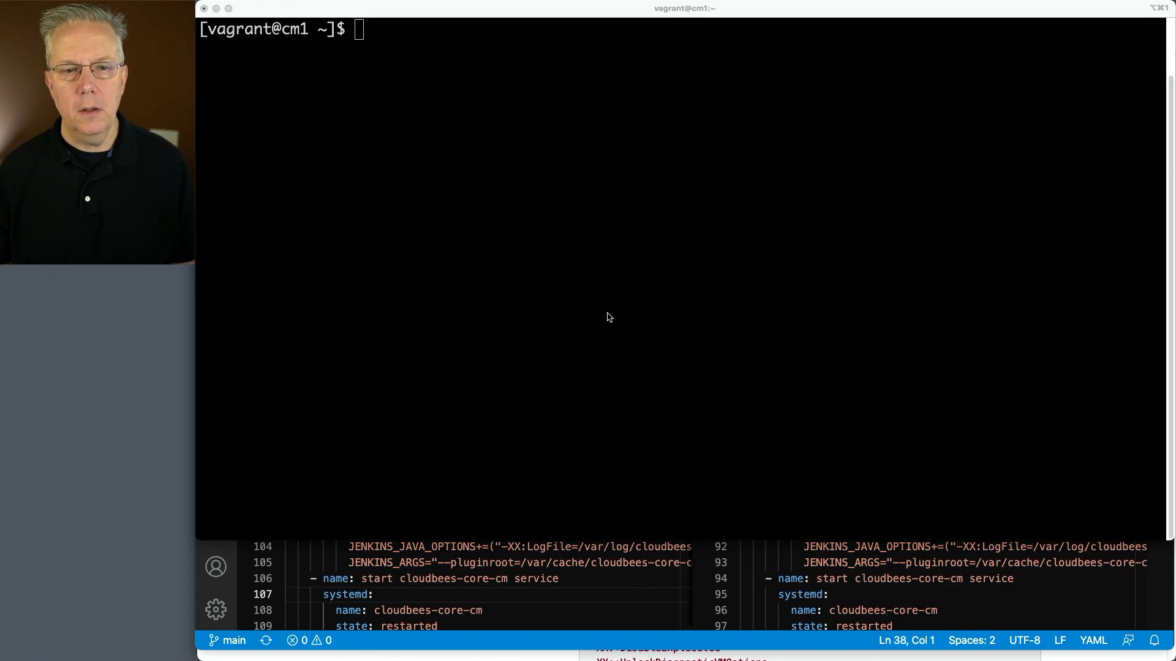
Print the cloudbees-core-cm sysconfig file with sudo cat and start the cloudbees-core-cm service.
{"action": "type", "text": "cat /sy"}
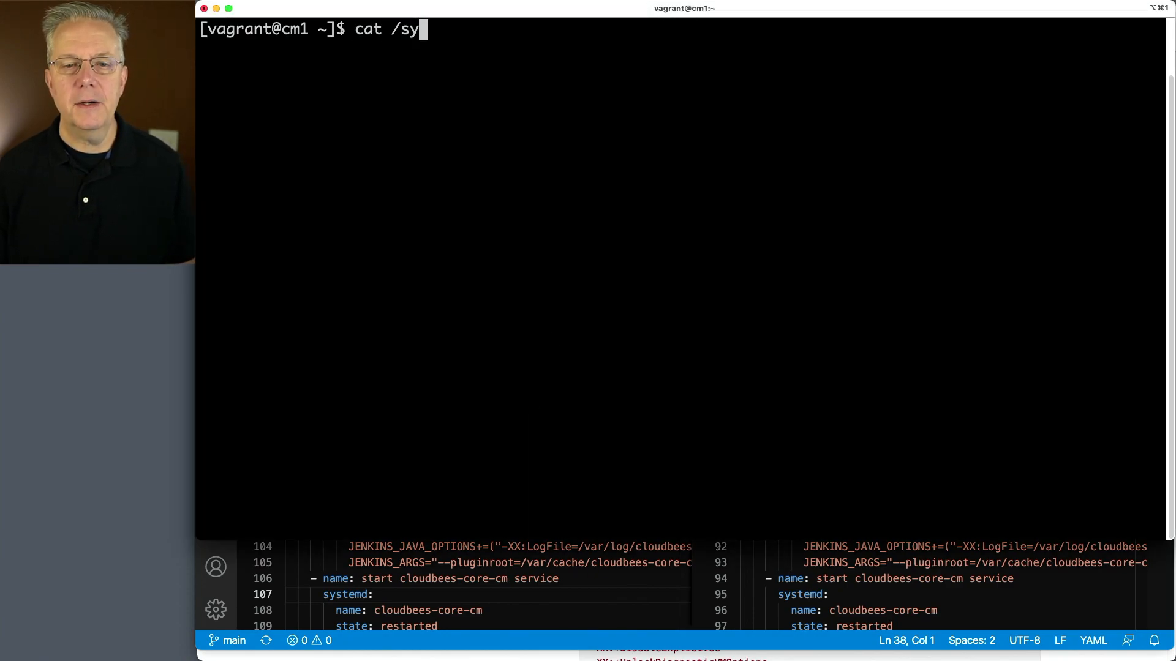
{"action": "type", "text": "etc/"}
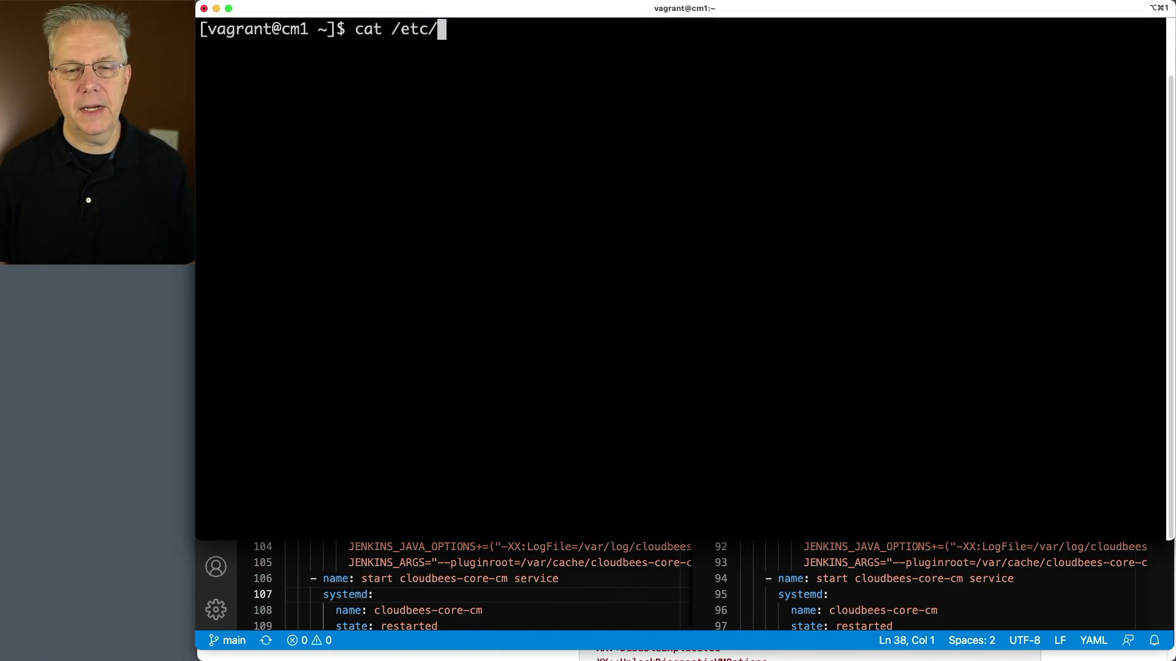
{"action": "type", "text": "suo"}
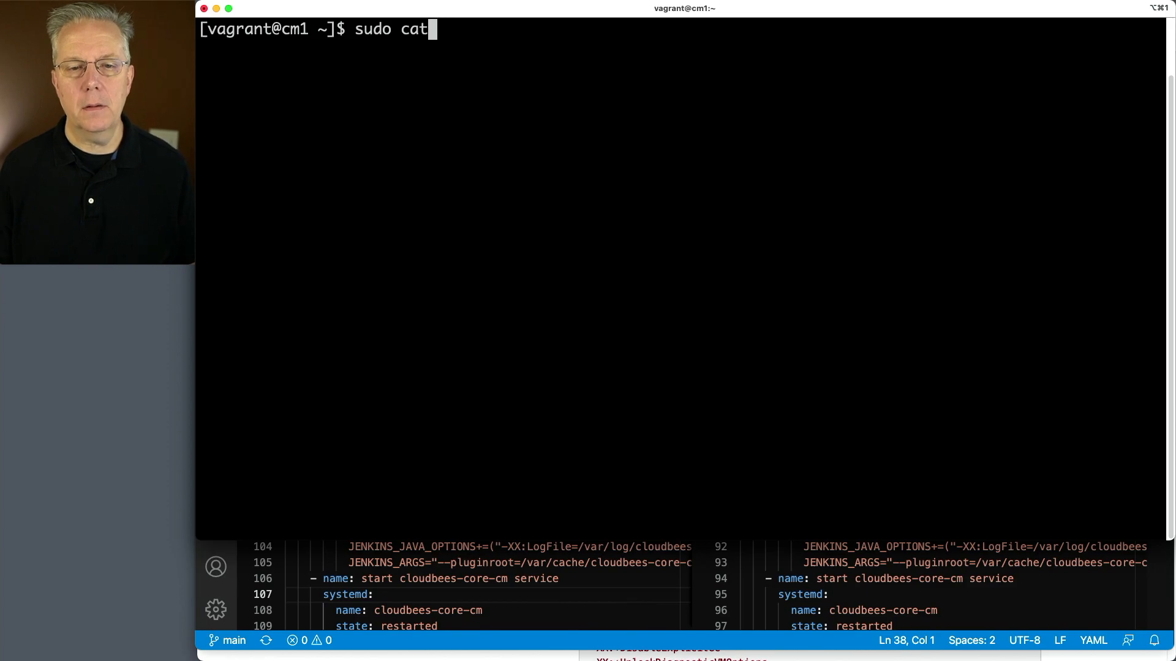
{"action": "type", "text": "/etc/syscon"}
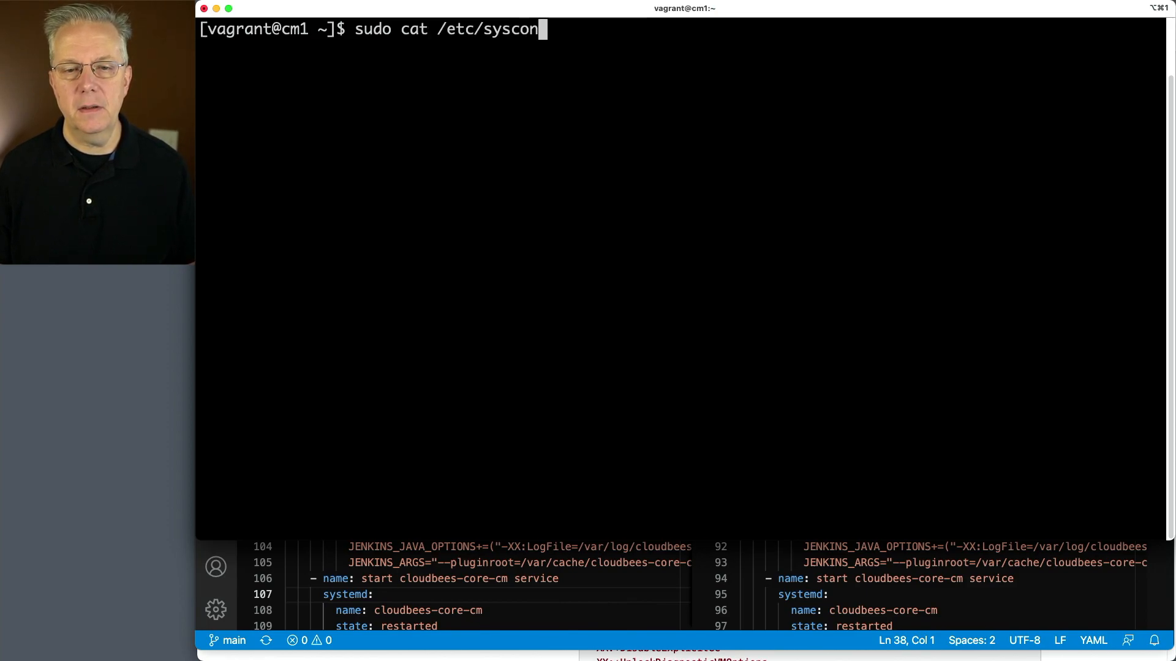
{"action": "type", "text": "fig/cloudb"}
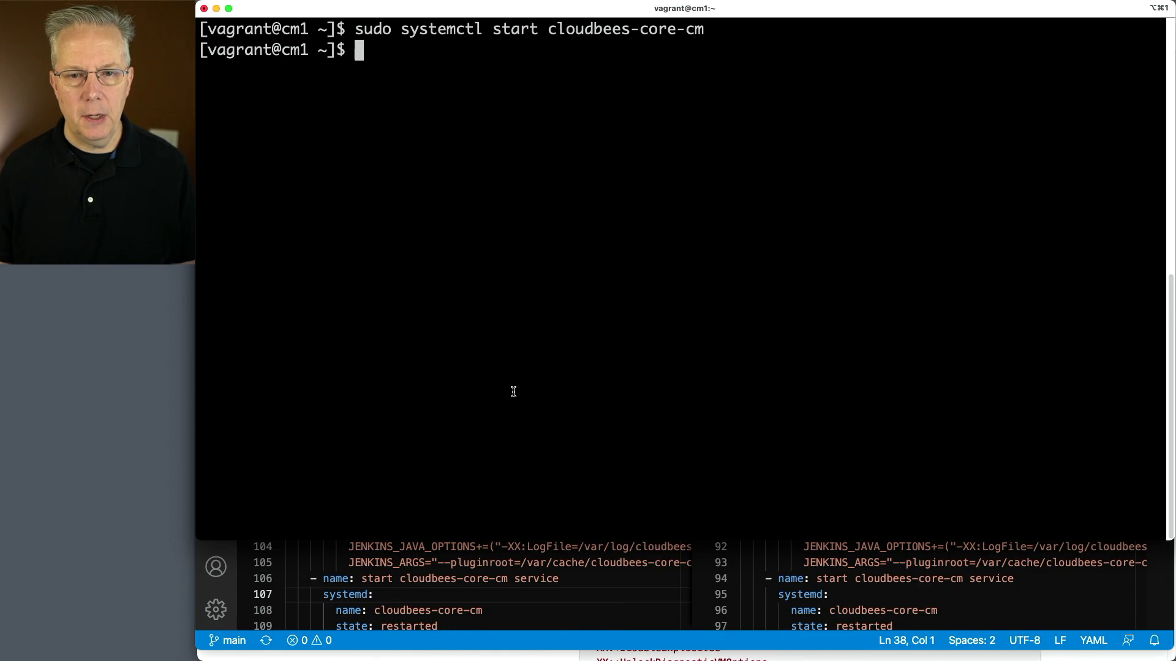
Recall the systemctl status command via Ctrl+R history search and highlight the -Xlog:gc* options in the running java command line.
{"action": "key", "text": "ctrl+r"}
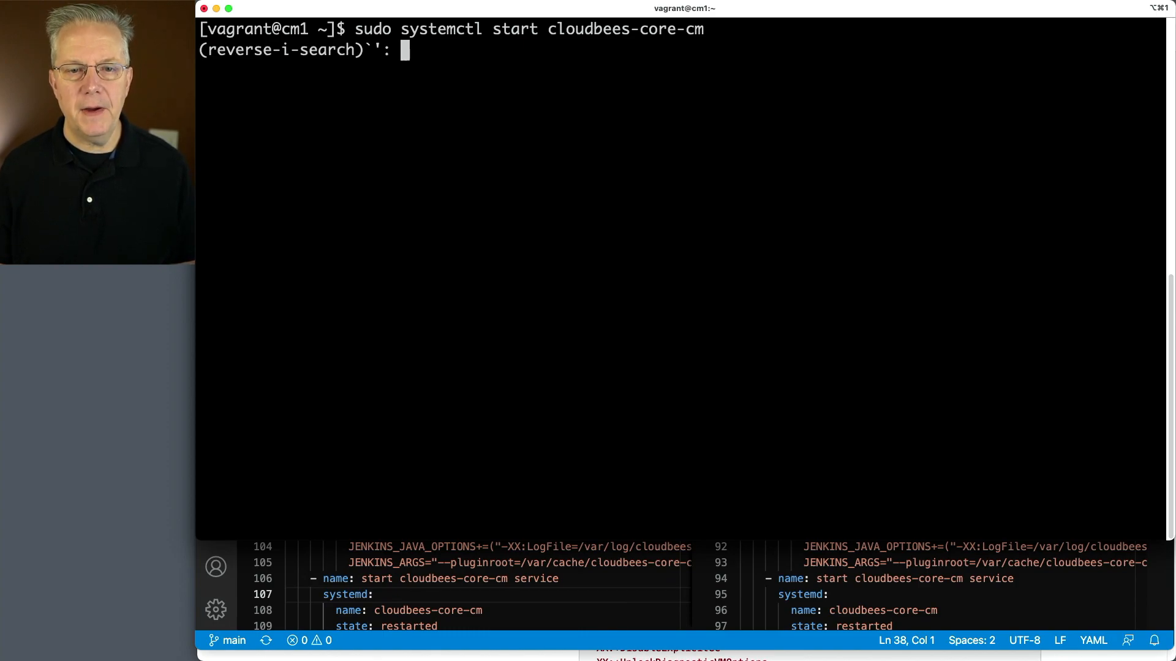
{"action": "type", "text": "status cloudbees-core-cm"}
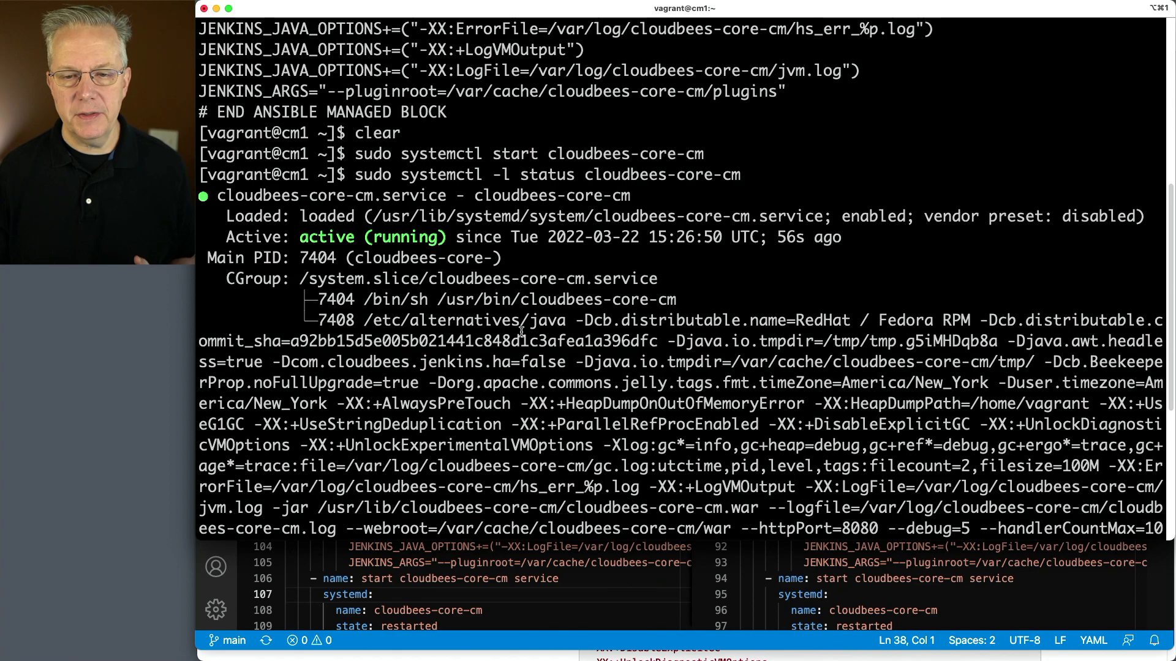
{"action": "scroll", "scroll_direction": "down", "scroll_amount": 3}
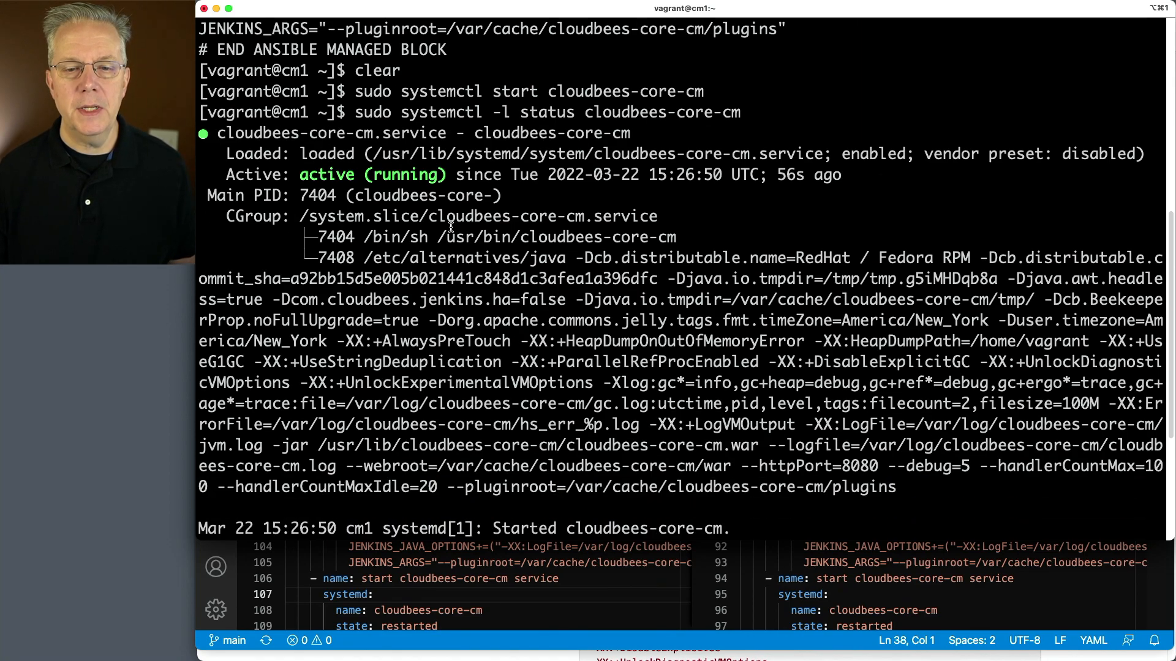
{"action": "mouse_move", "coordinate": [581, 403]}
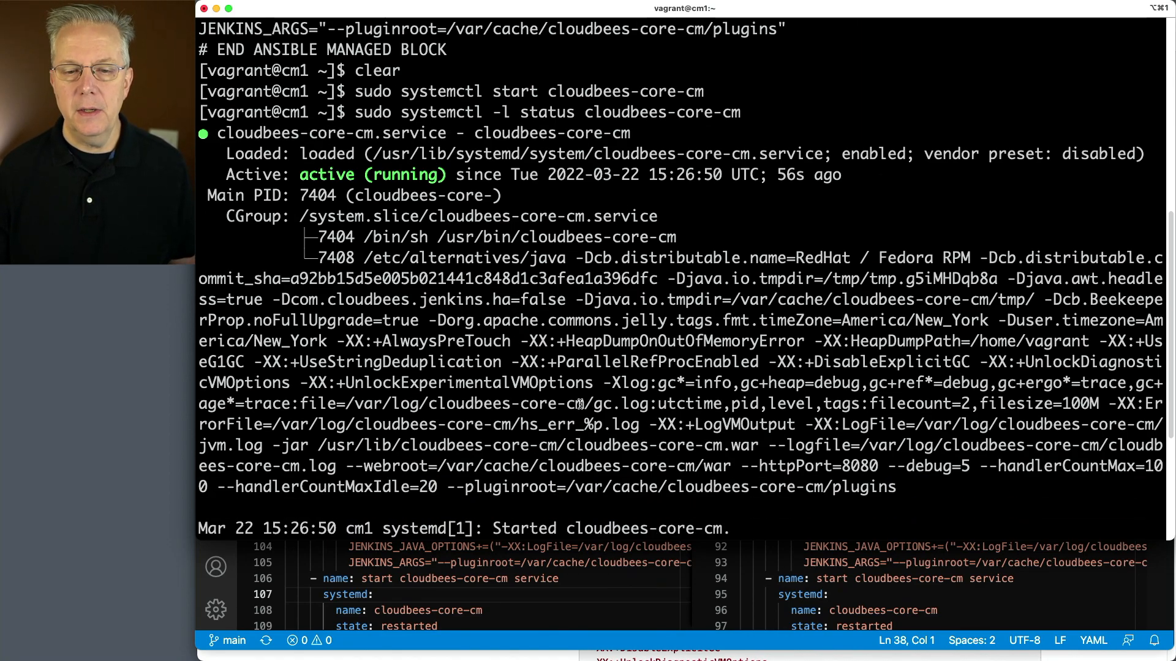
{"action": "left_click_drag", "start_coordinate": [604, 382], "coordinate": [656, 403]}
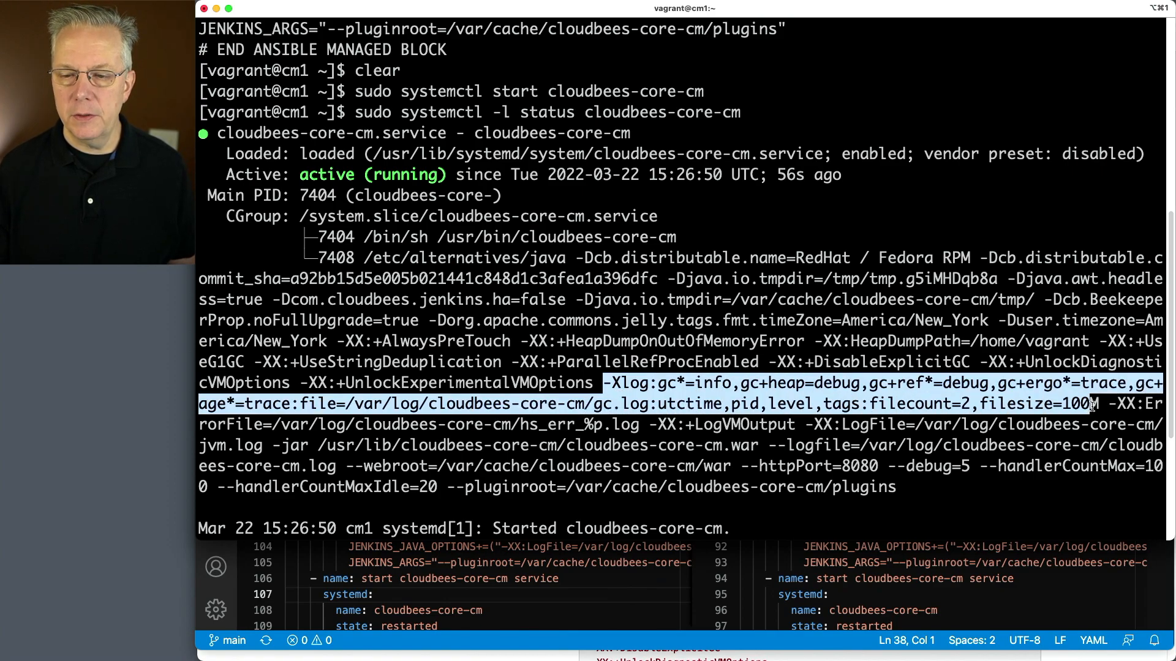
{"action": "scroll", "scroll_direction": "down", "scroll_amount": 3}
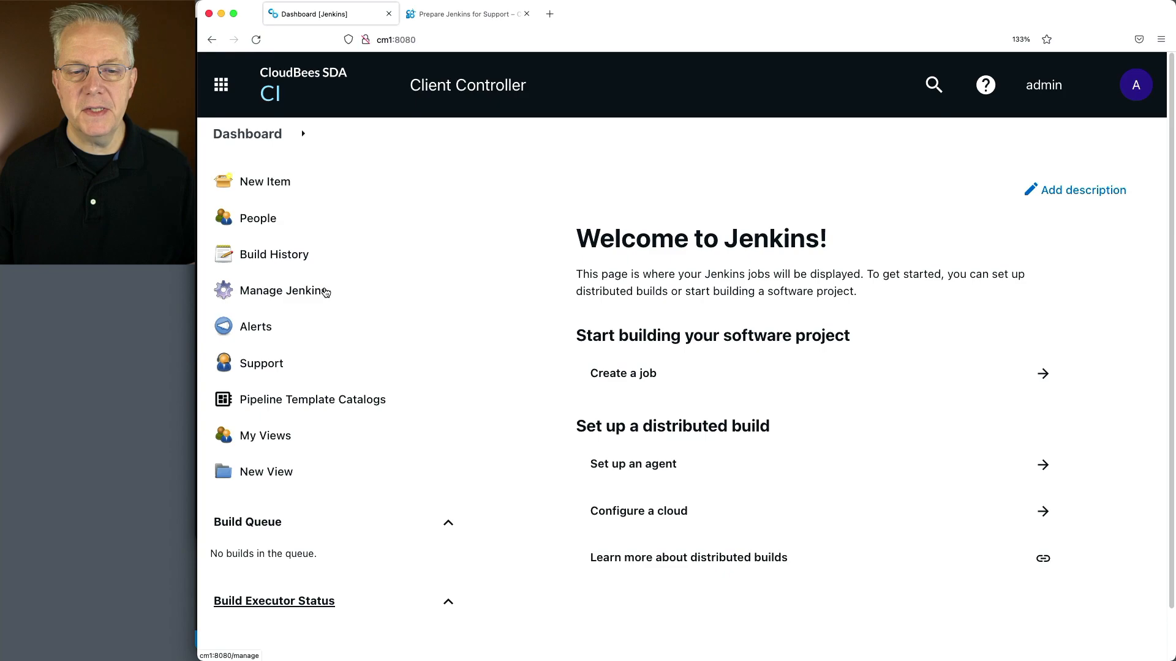
From Manage Jenkins, view System Information down to java.home temurin-11-jdk and java.runtime.version 11.0.14.1+1.
{"action": "left_click", "coordinate": [282, 290]}
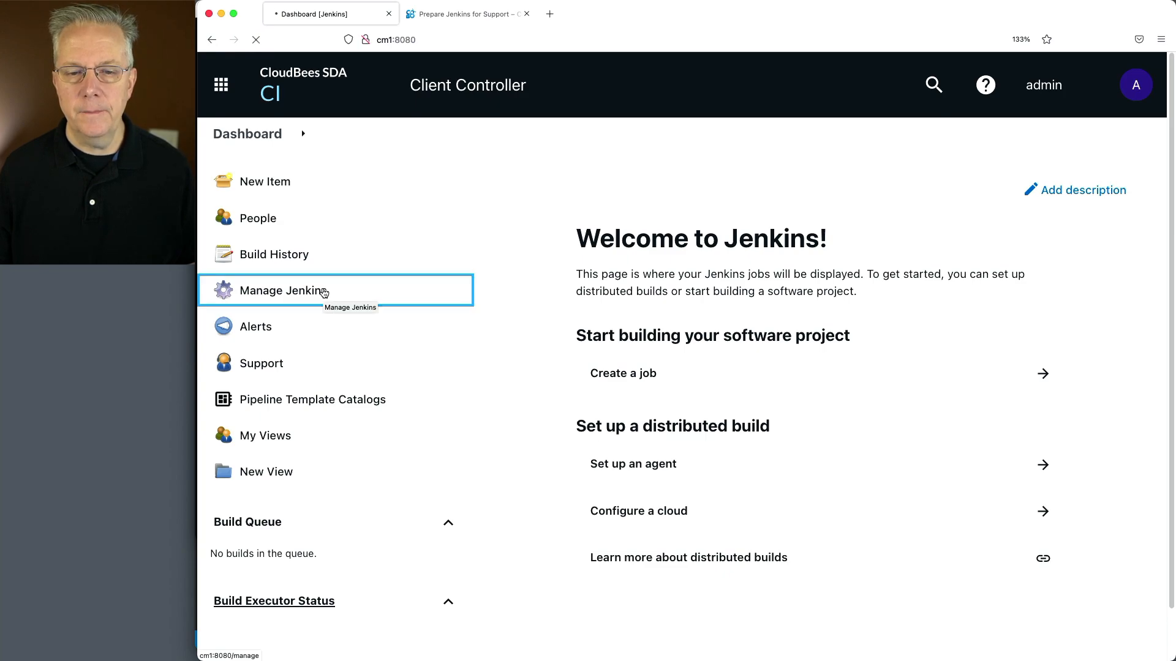
{"action": "left_click", "coordinate": [283, 291]}
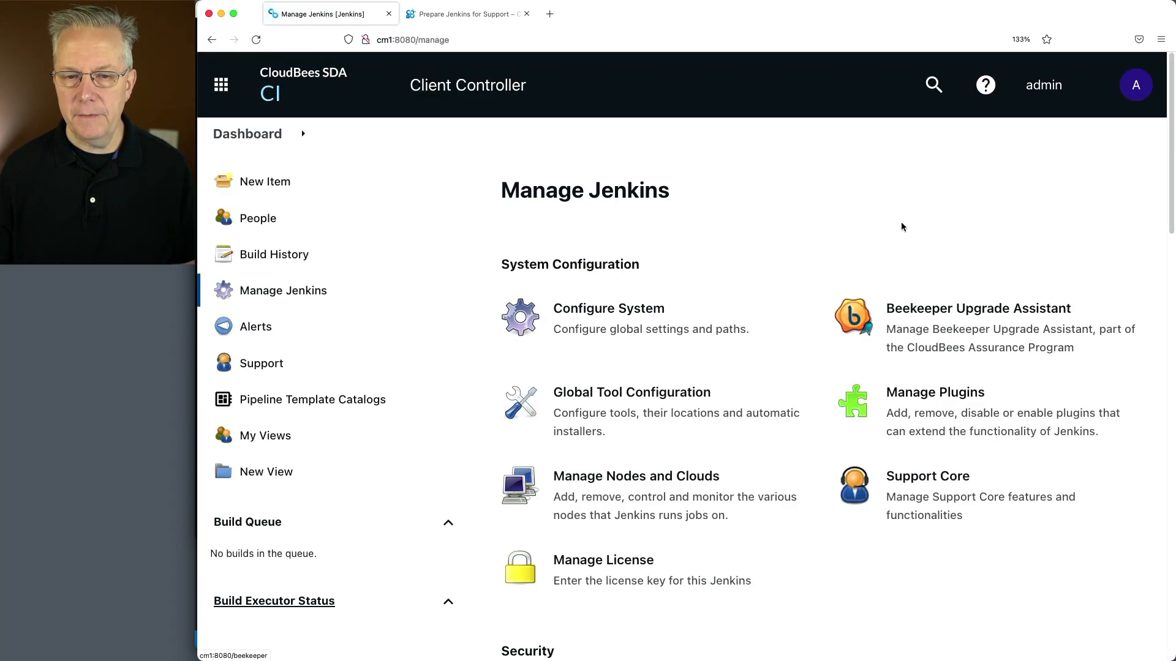
{"action": "mouse_move", "coordinate": [717, 172]}
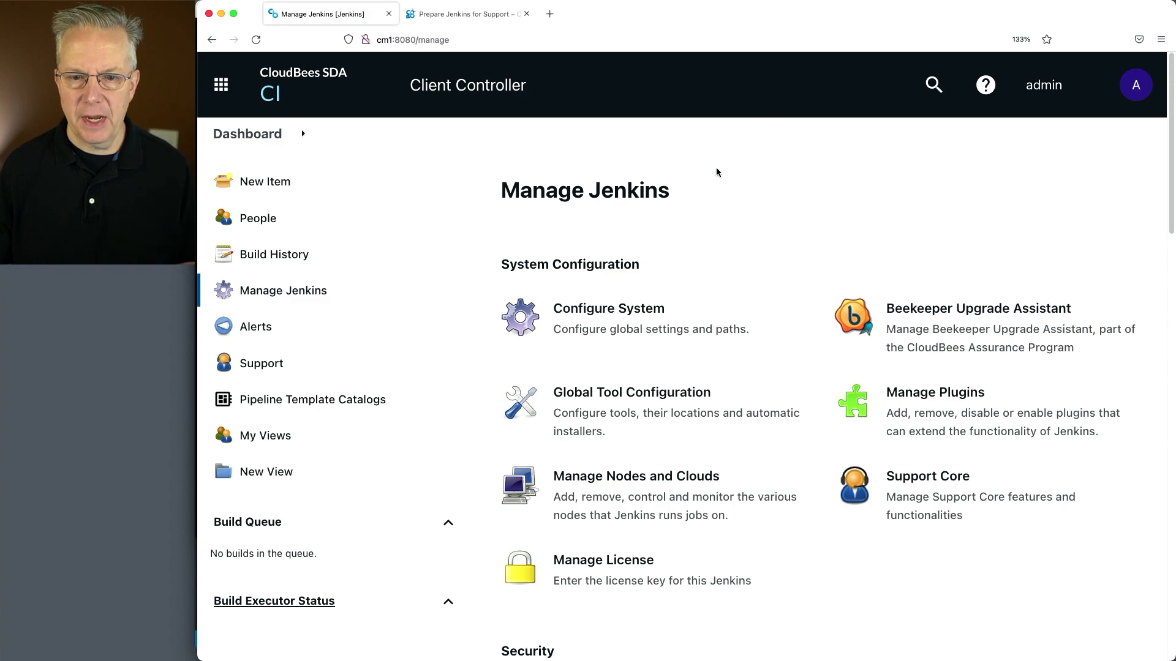
{"action": "scroll", "scroll_direction": "down", "scroll_amount": 3}
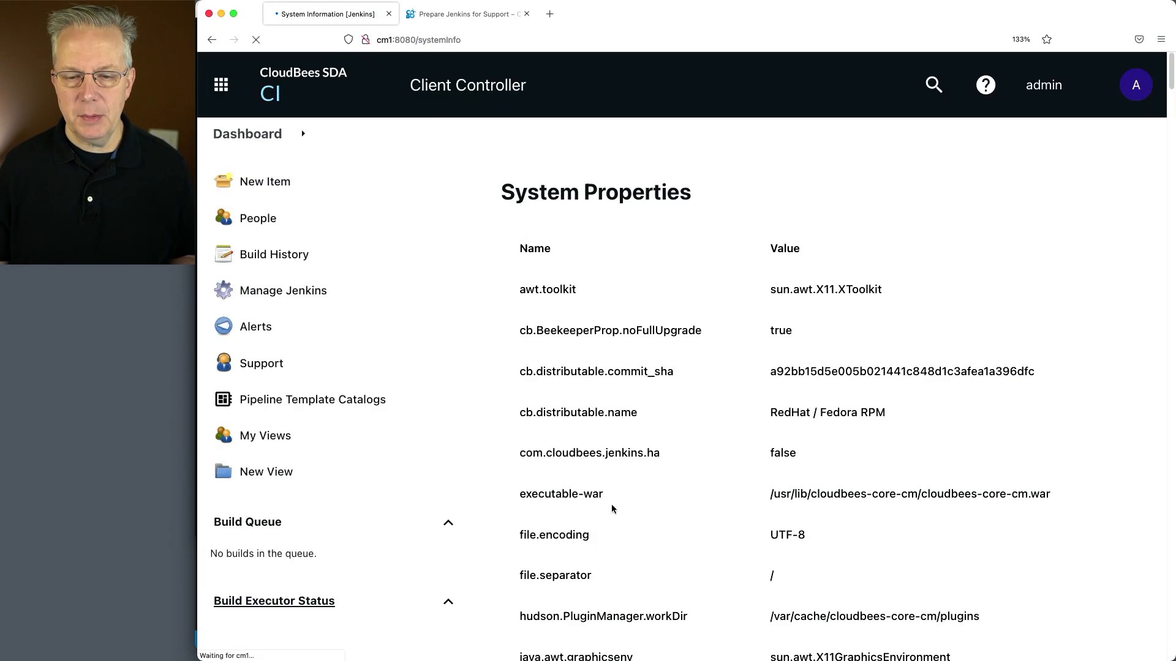
{"action": "scroll", "scroll_direction": "down", "scroll_amount": 3}
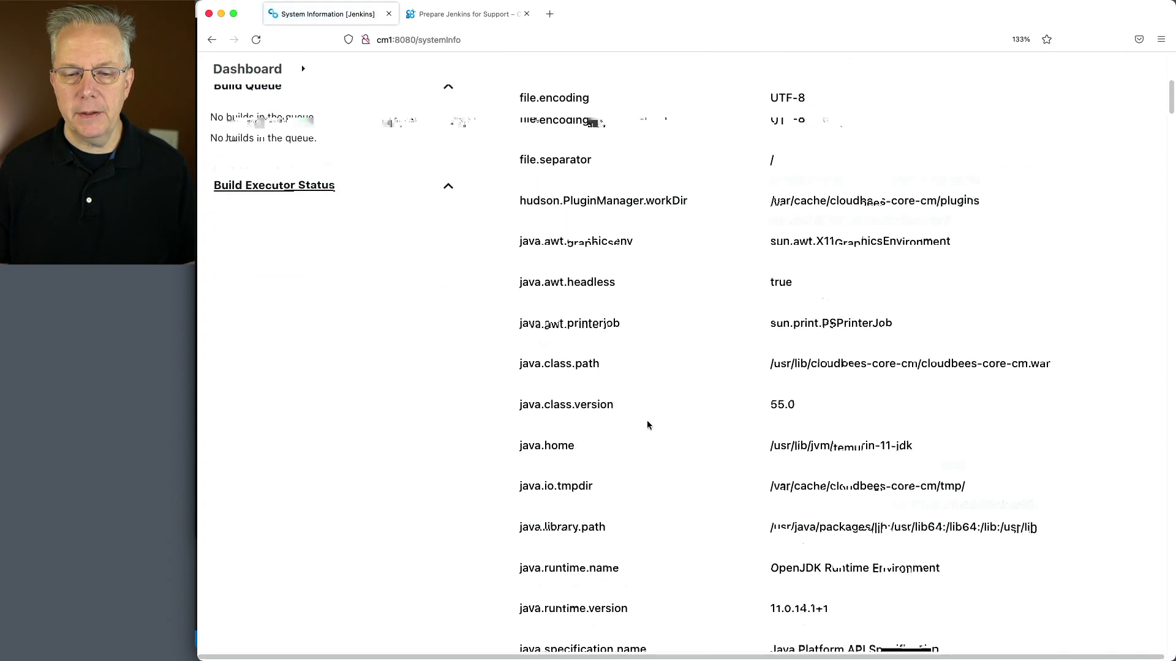
{"action": "scroll", "scroll_direction": "down", "scroll_amount": 3}
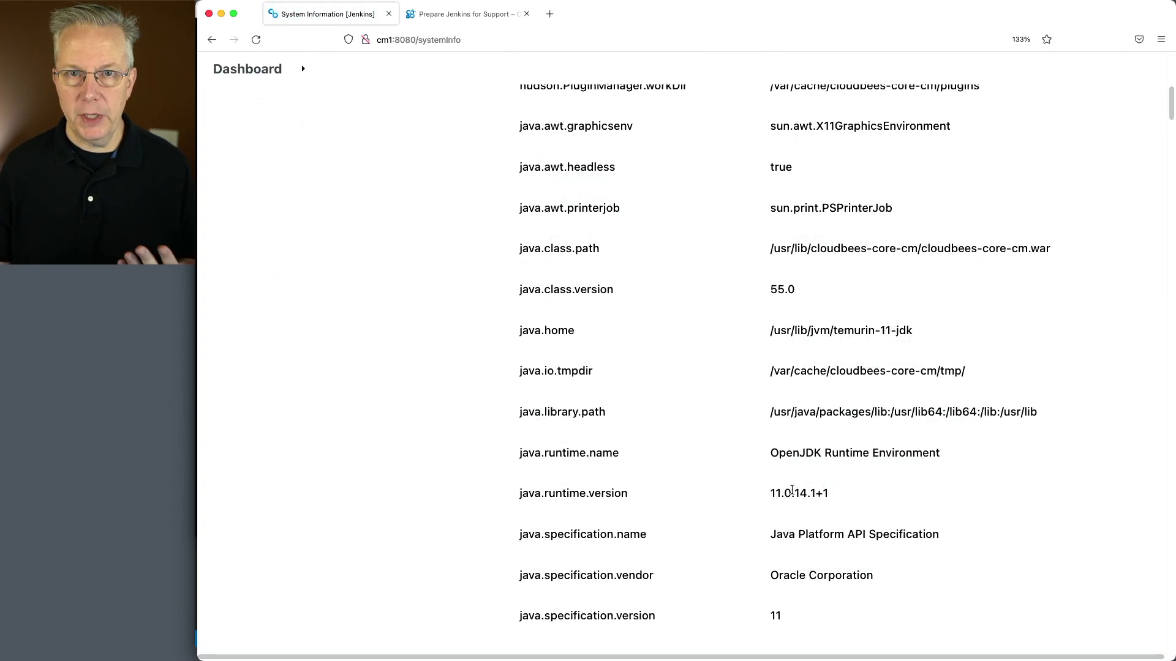